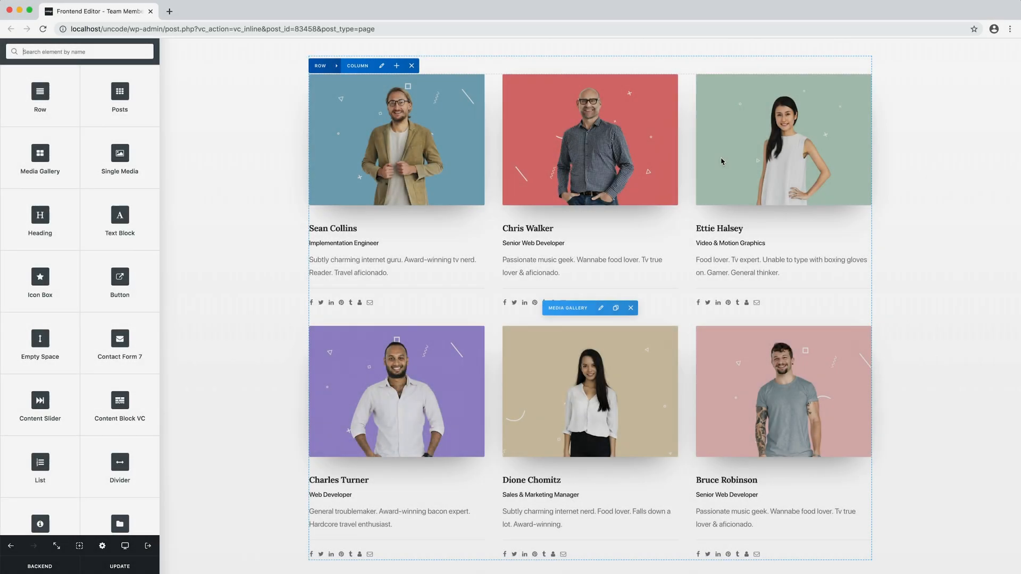
Open the Media Gallery Settings of the team members photo gallery.
click(600, 308)
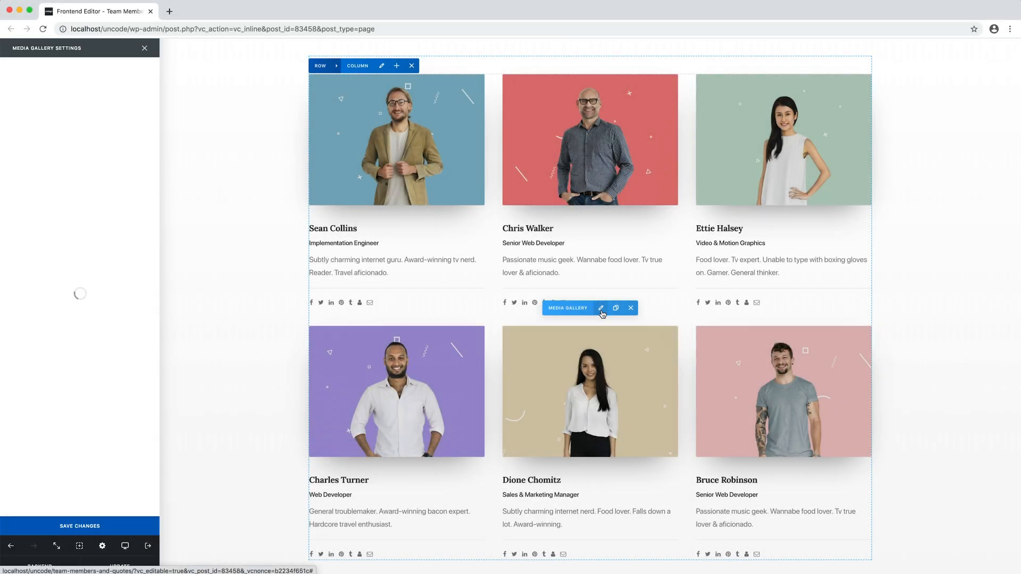
click(599, 308)
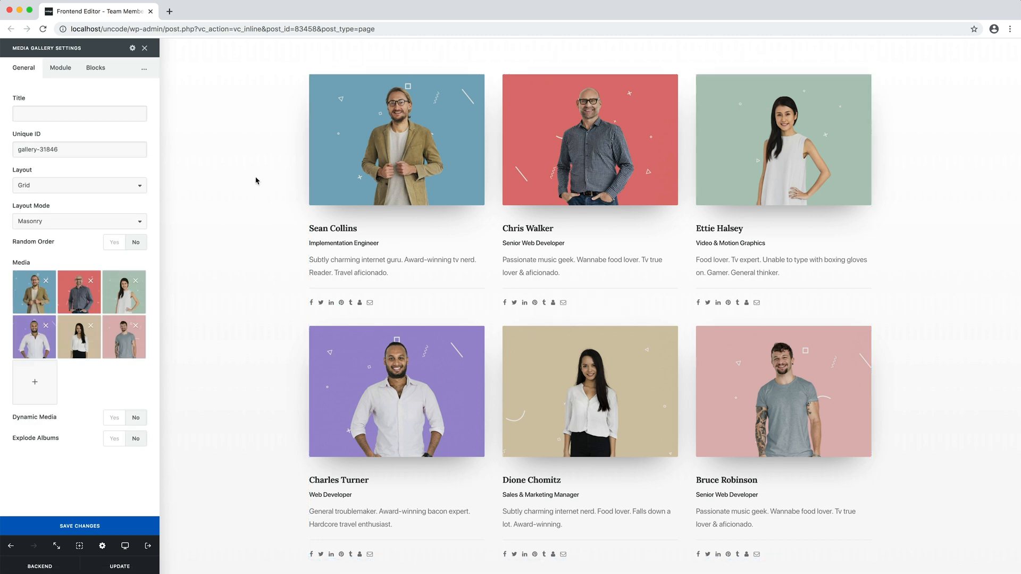
mouse_move(271, 141)
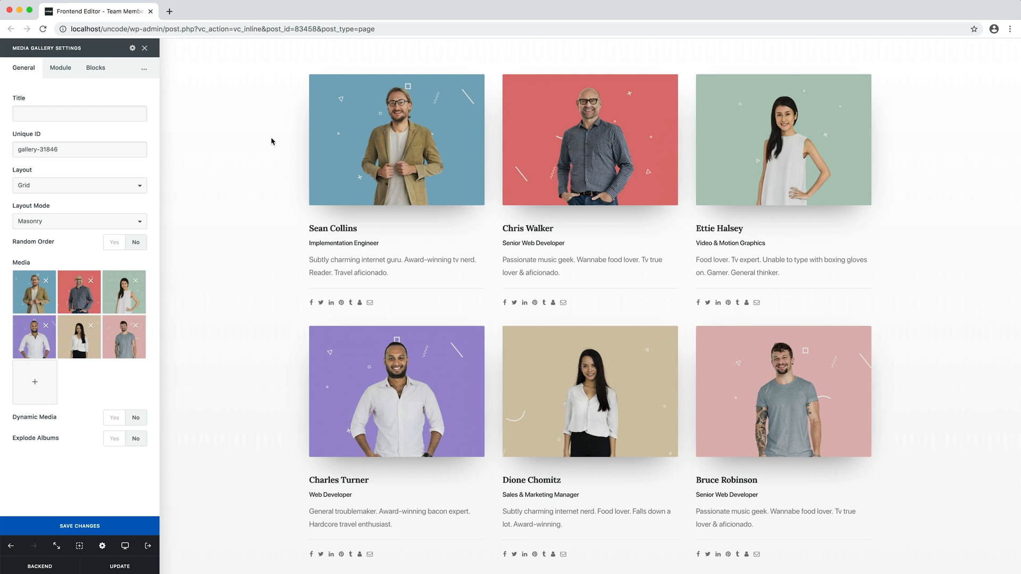
mouse_move(279, 228)
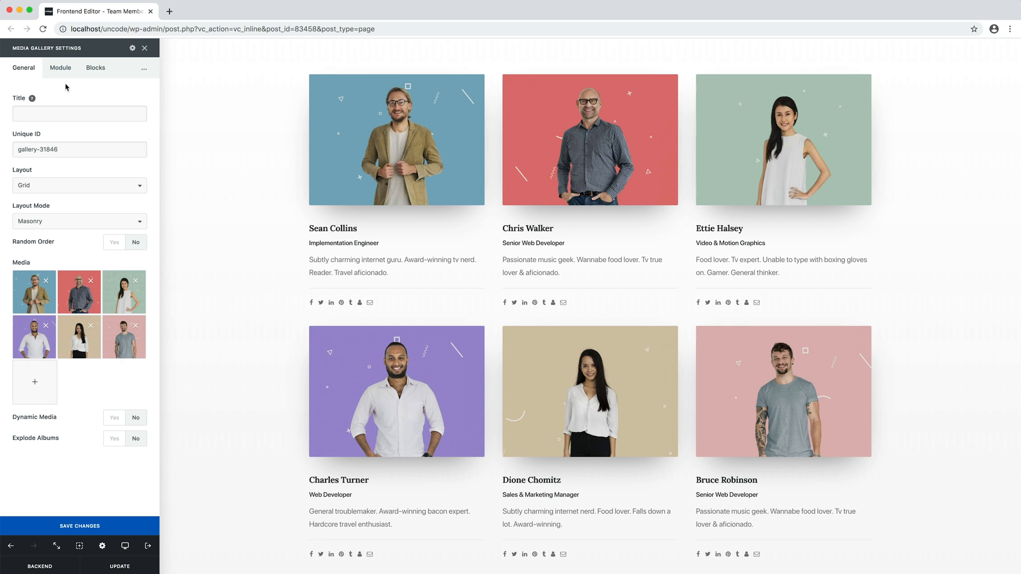
Show the gallery's Module settings with layout style, items gap and media elements.
click(59, 68)
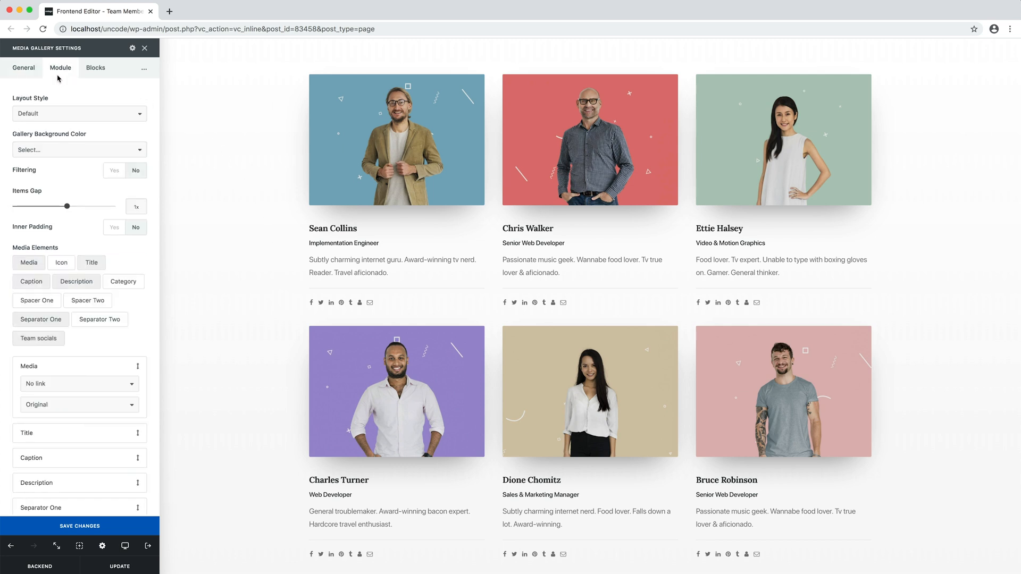
mouse_move(63, 126)
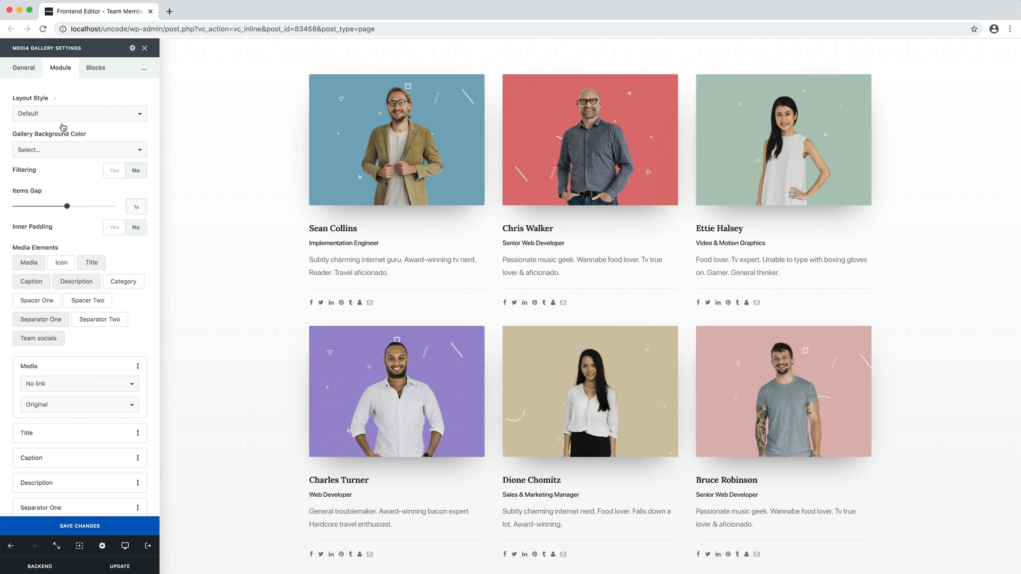
mouse_move(138, 254)
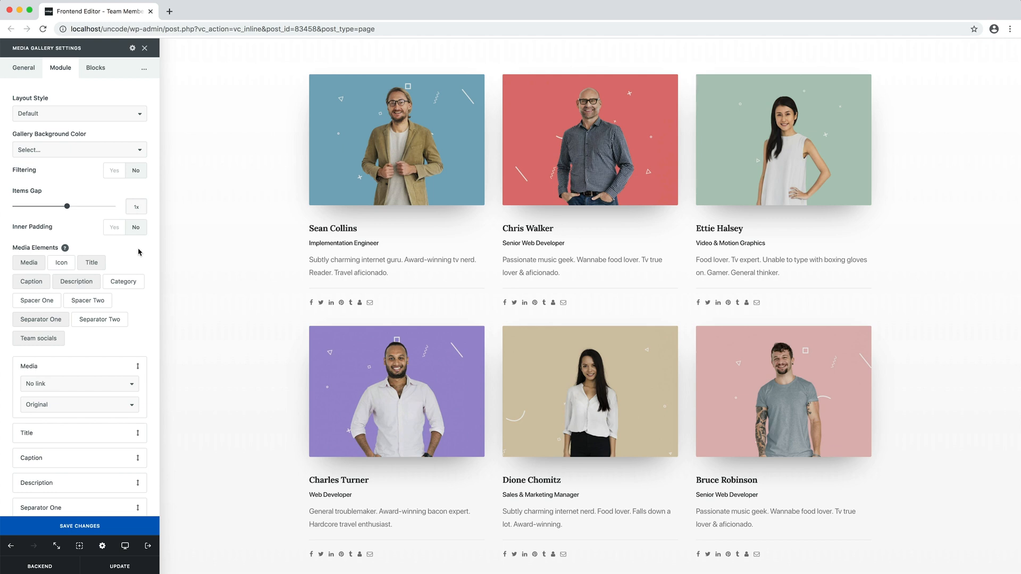
mouse_move(111, 344)
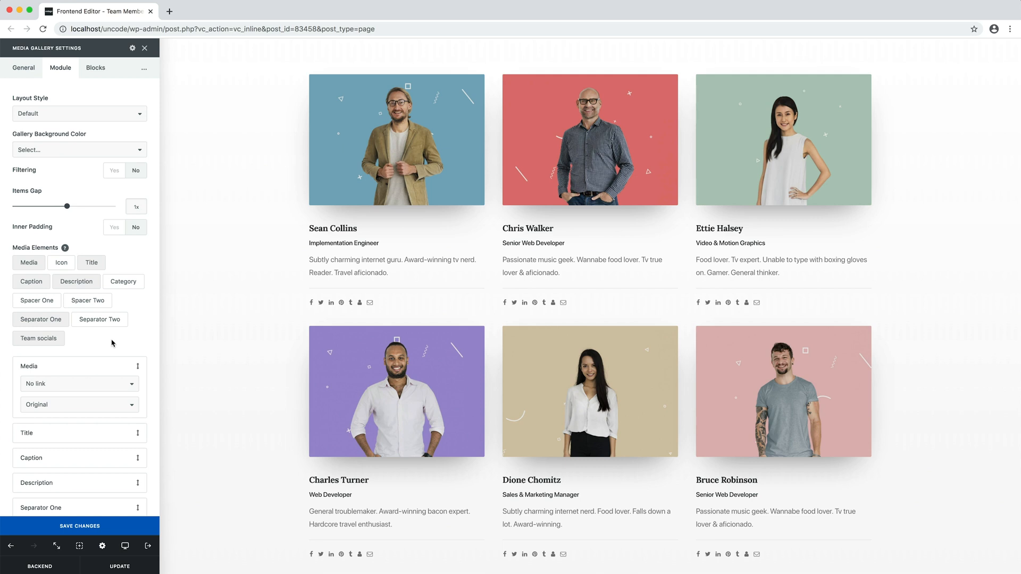
mouse_move(271, 307)
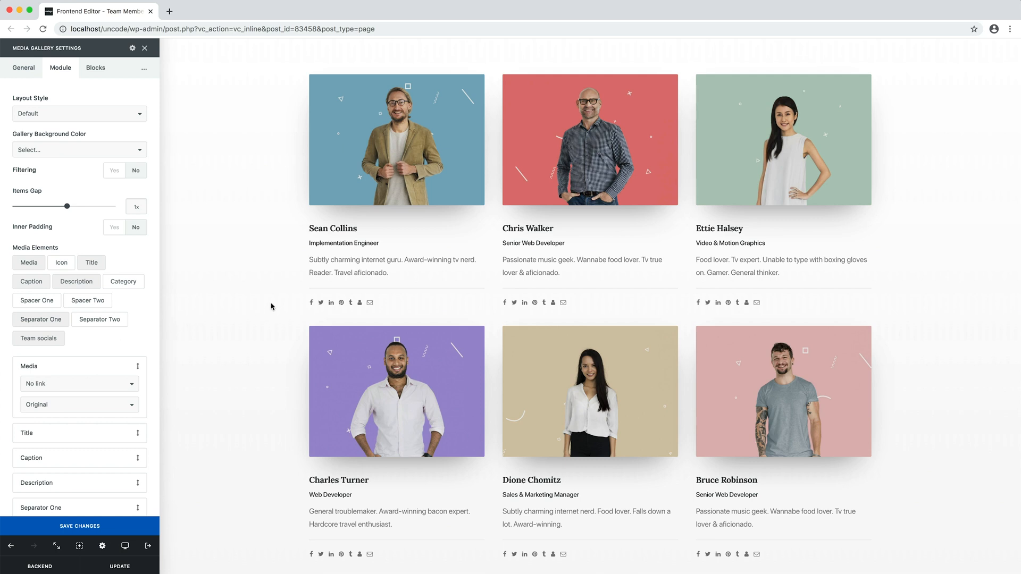
mouse_move(268, 291)
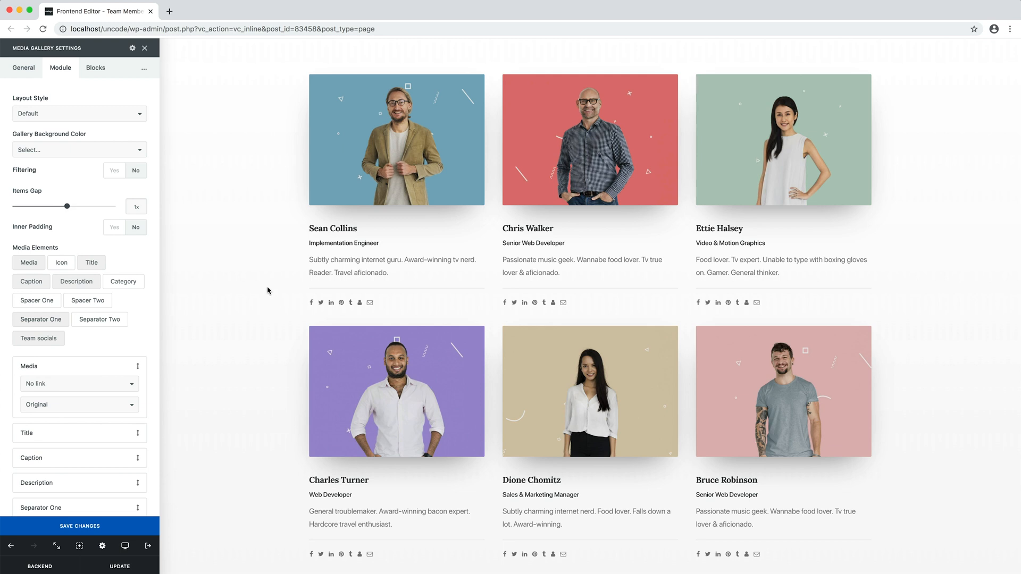
click(23, 68)
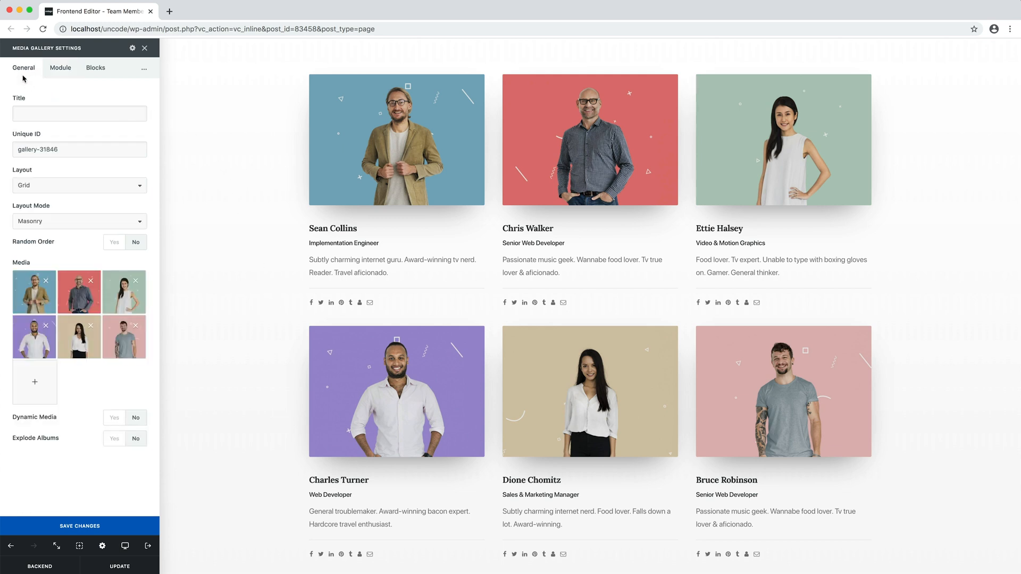
mouse_move(68, 258)
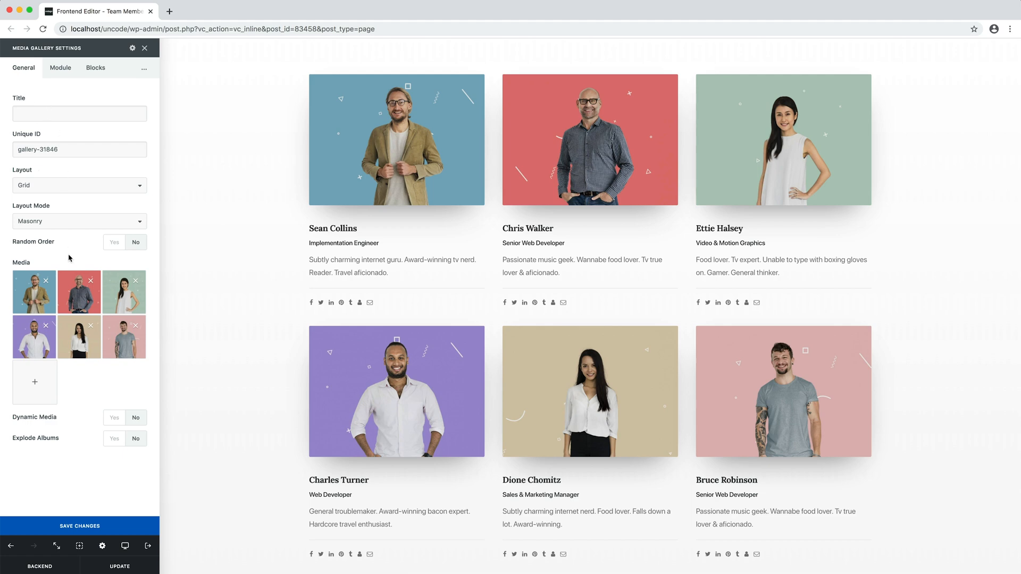
click(34, 382)
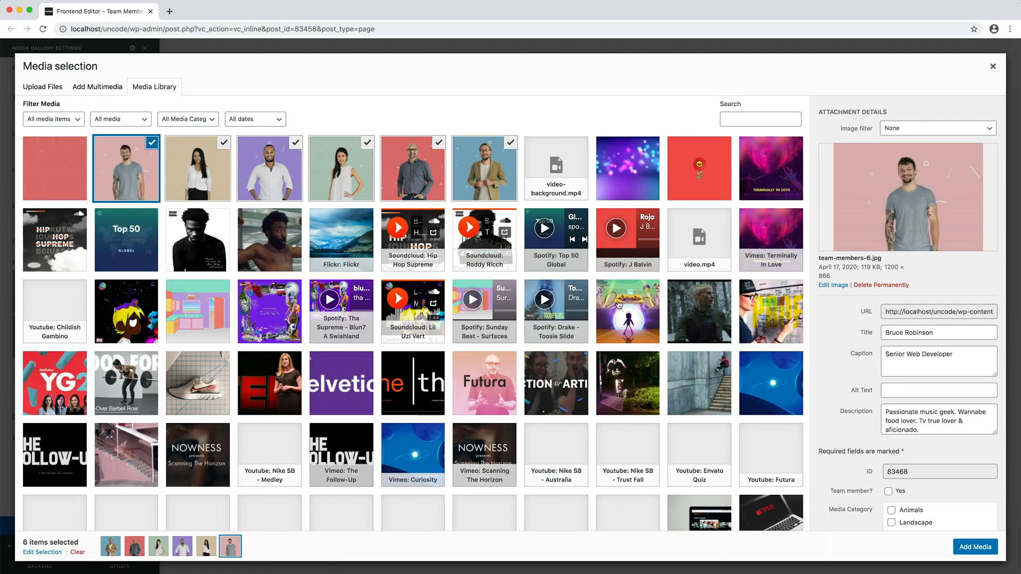
mouse_move(846, 332)
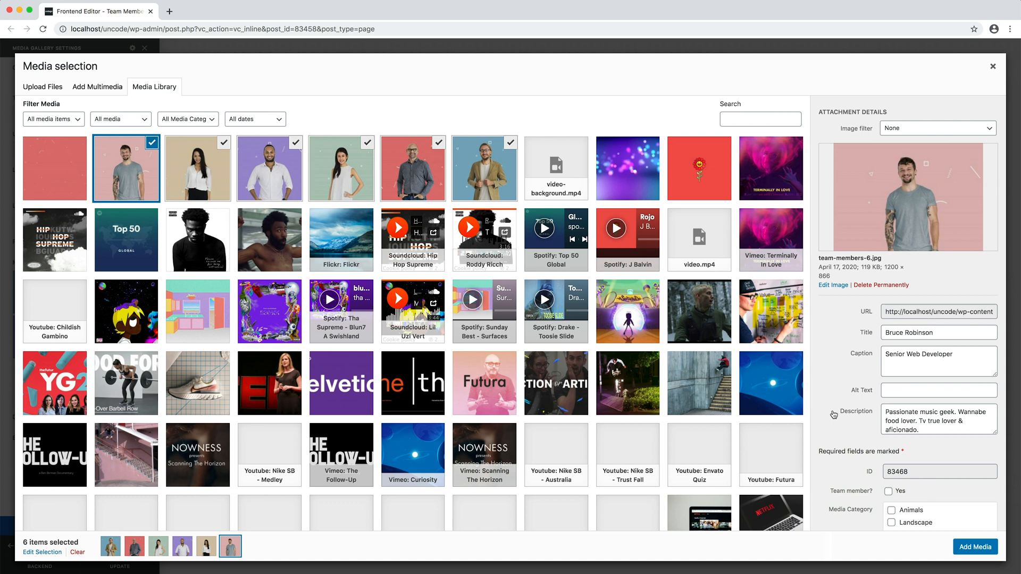
scroll(down, 3)
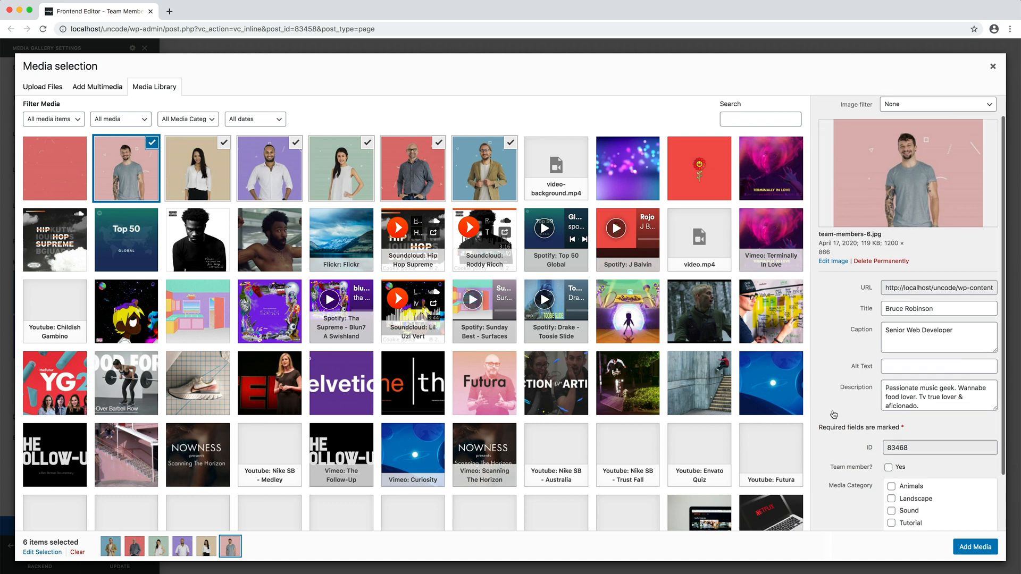
scroll(down, 3)
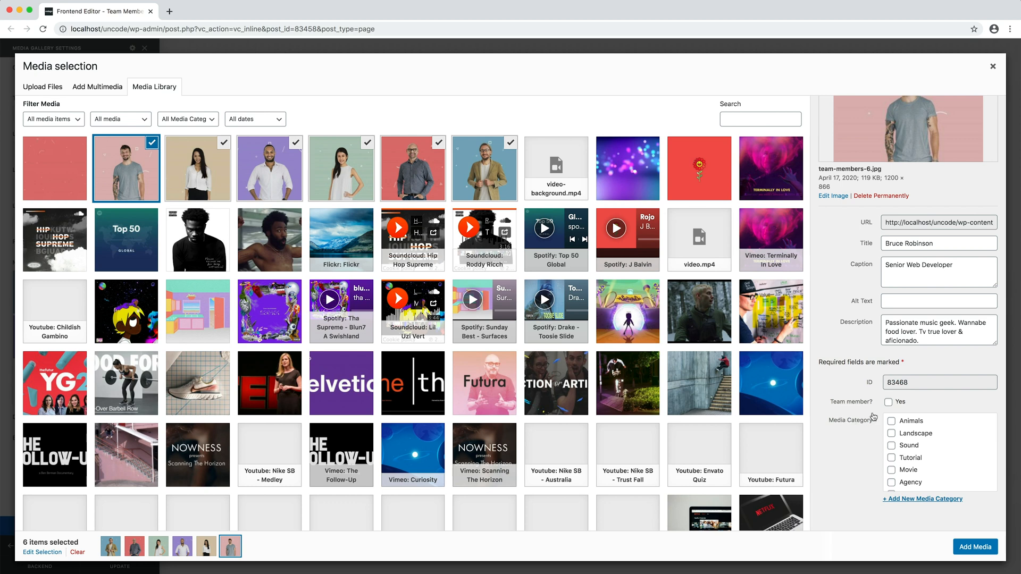
click(887, 402)
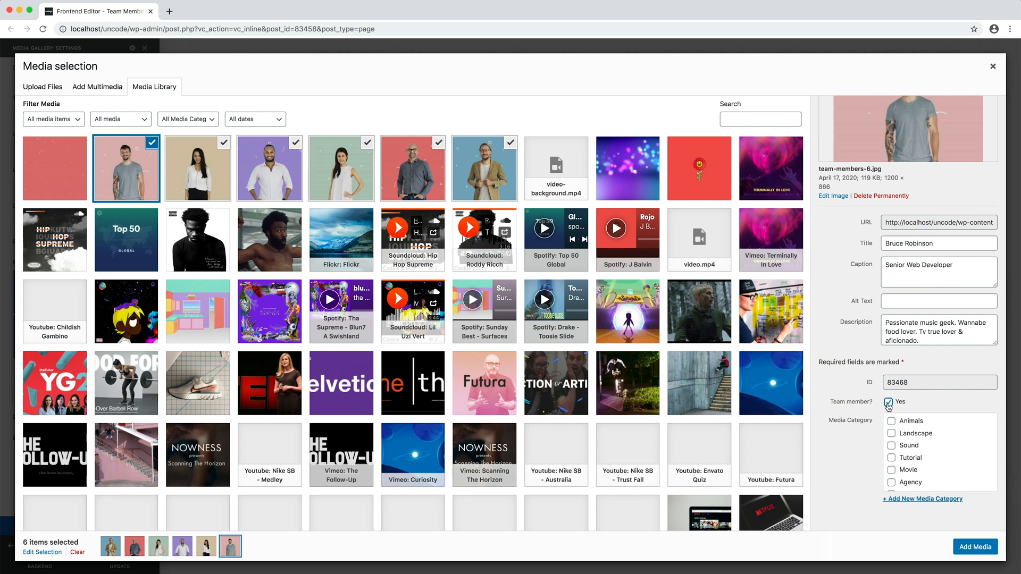
click(891, 402)
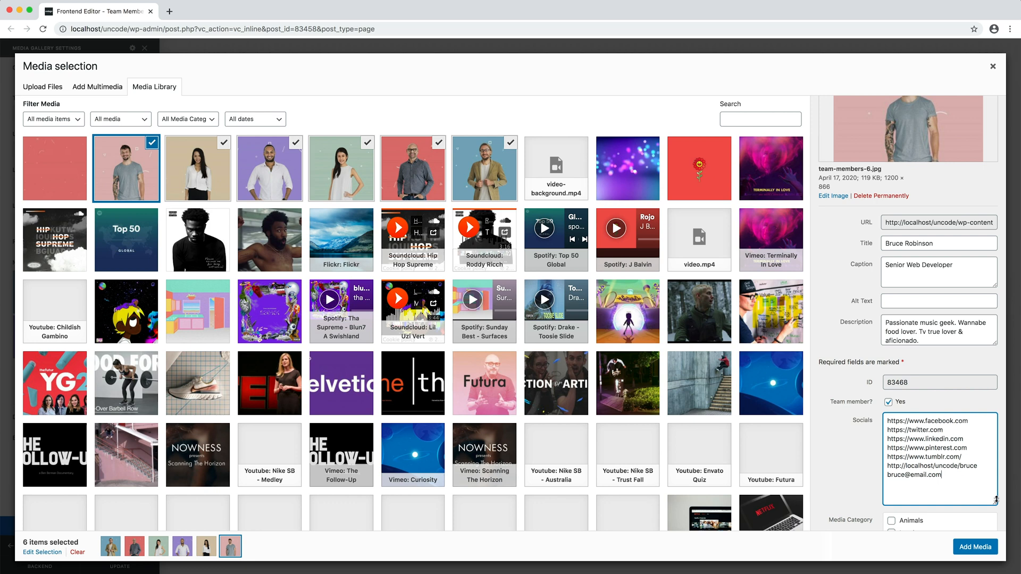
mouse_move(969, 356)
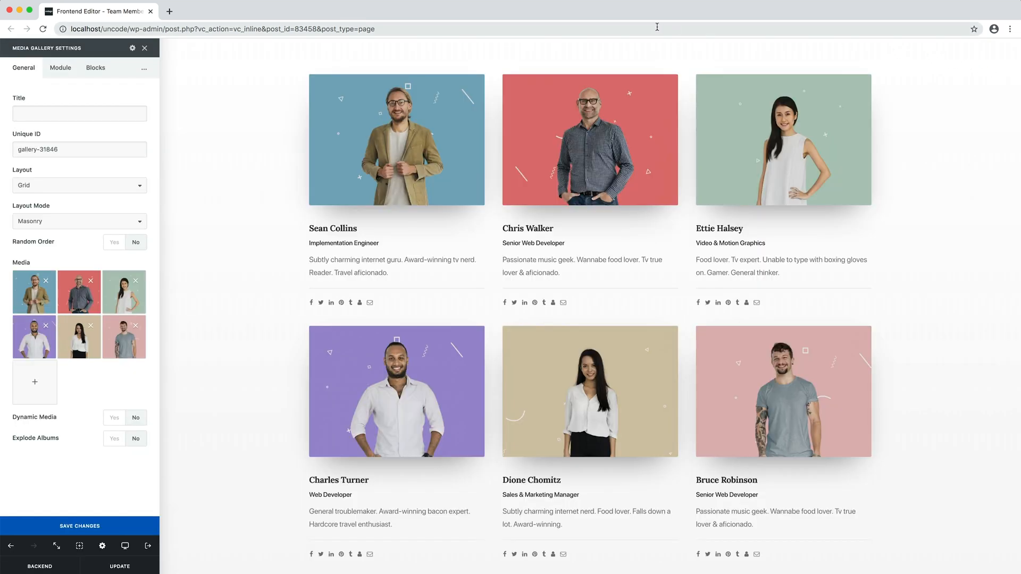
mouse_move(190, 97)
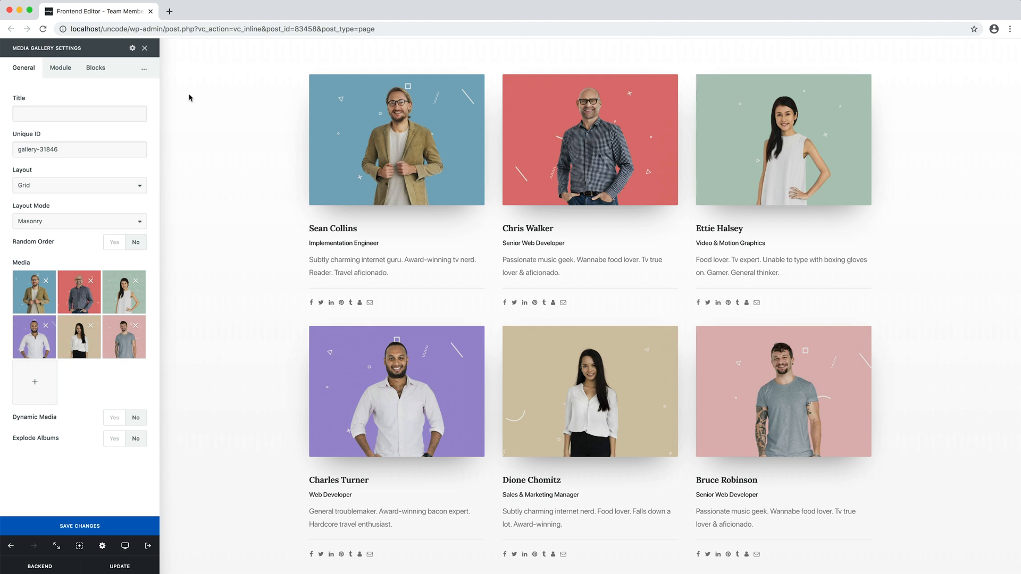
Widen the items gap, set a 1:1 aspect ratio and centre the block content alignment.
click(59, 68)
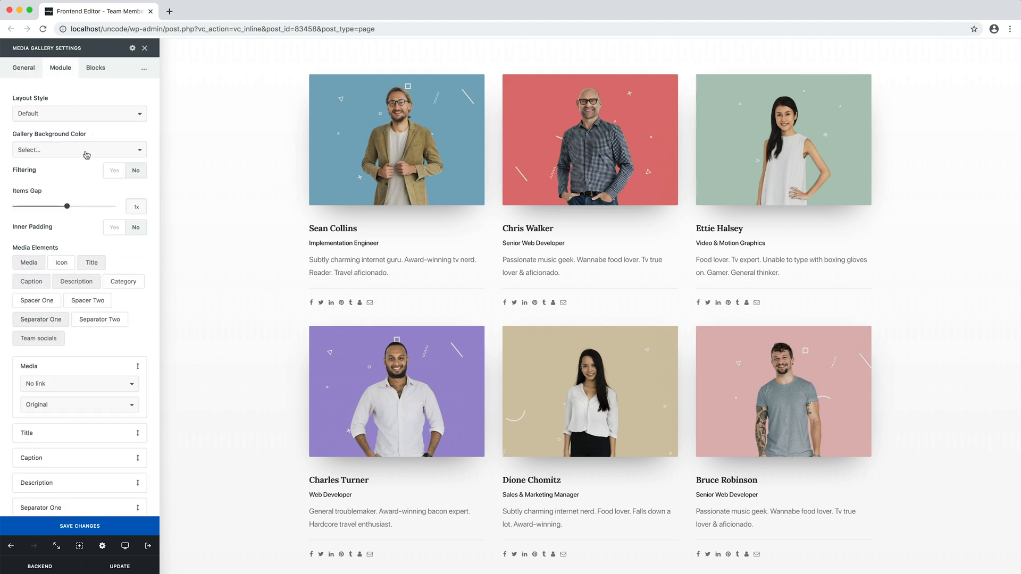
drag(65, 206, 83, 207)
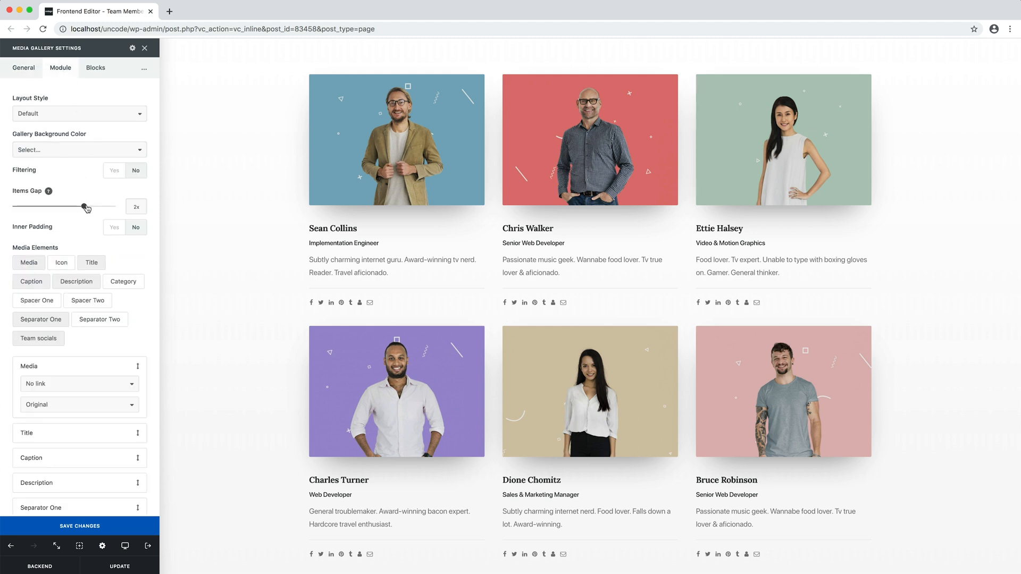
click(95, 68)
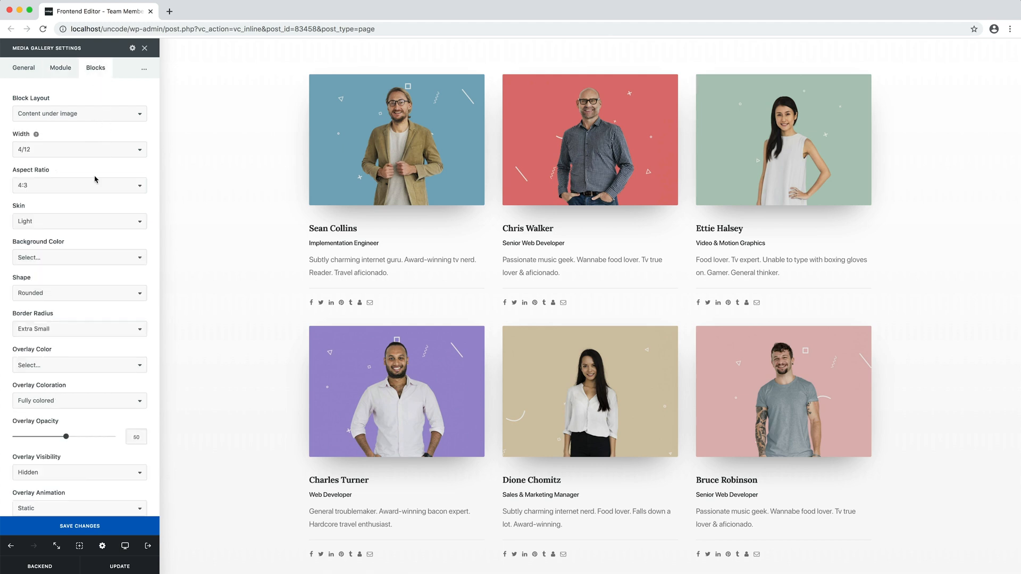
click(78, 185)
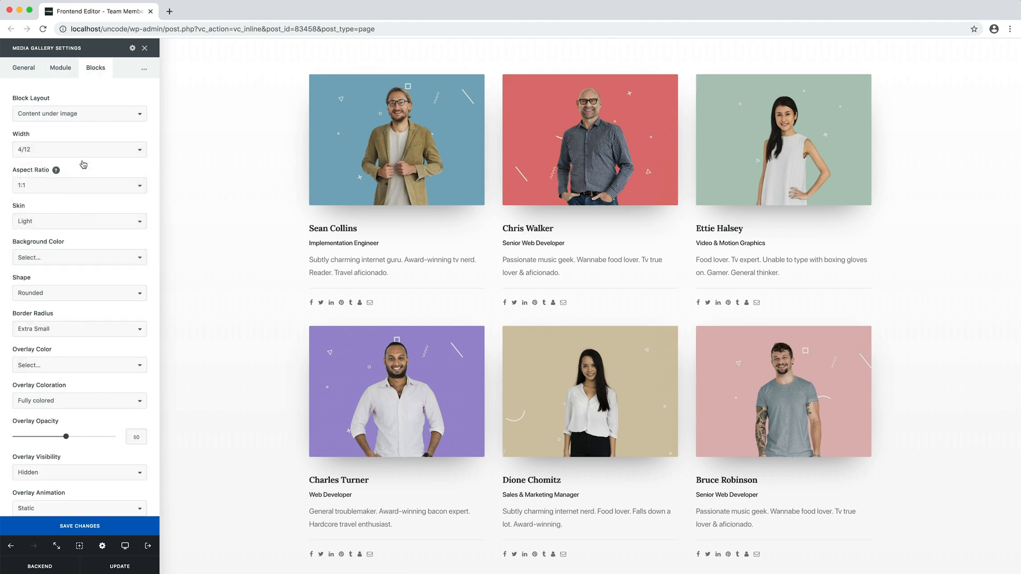
mouse_move(88, 177)
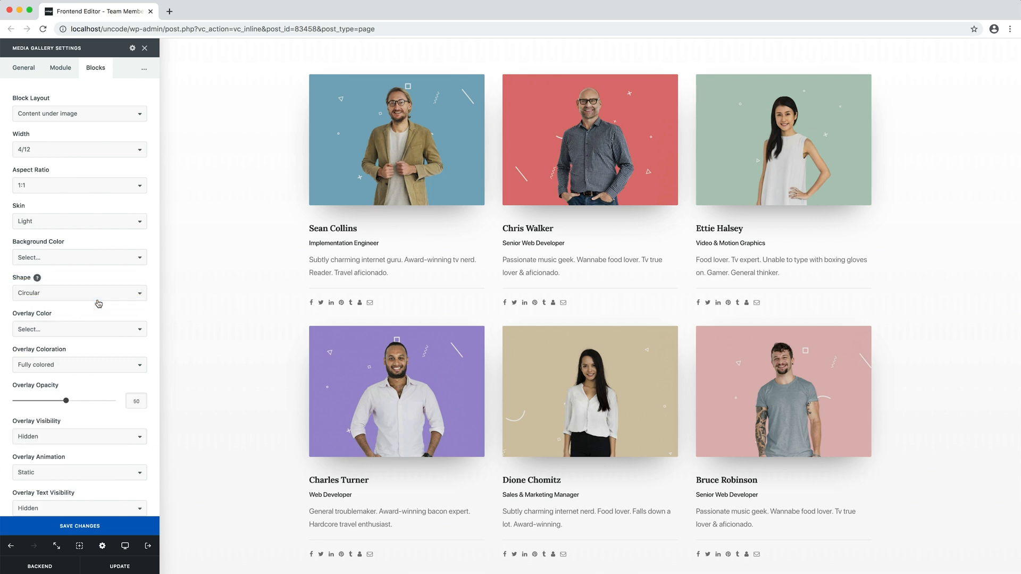
scroll(down, 3)
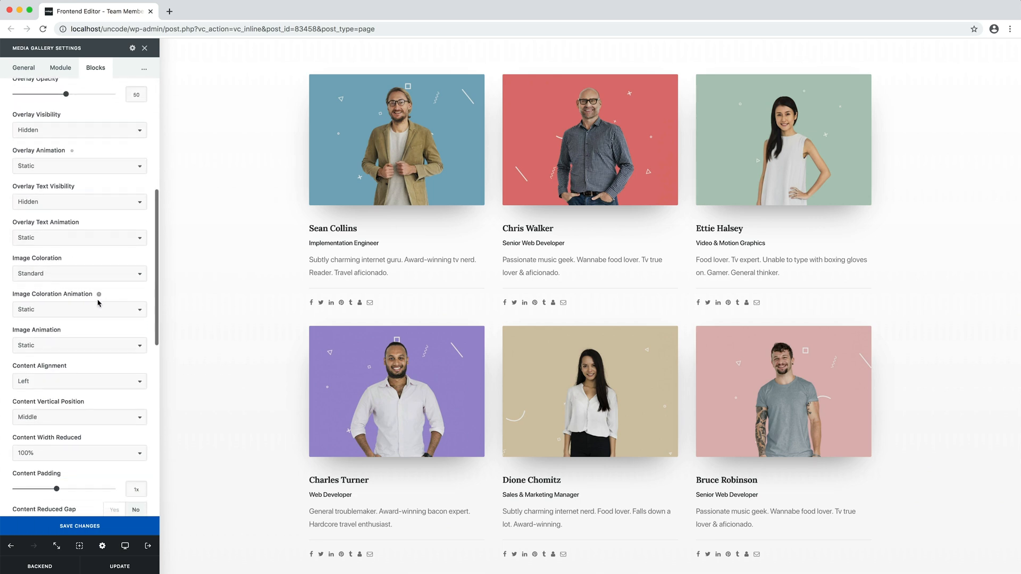
click(78, 381)
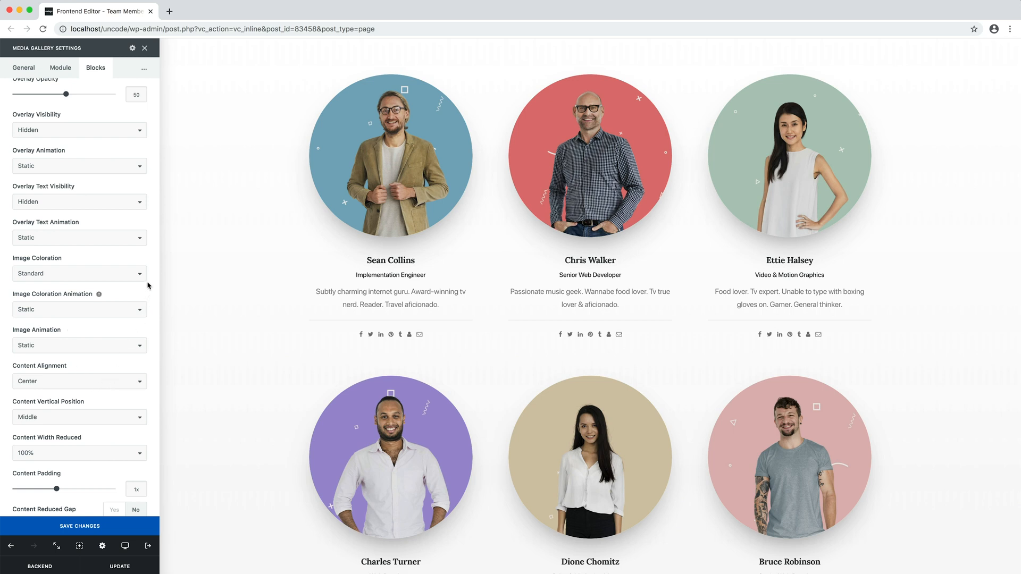
Set the portrait shape to Rounded with Extra Small radius and a 3:4 aspect ratio.
scroll(up, 3)
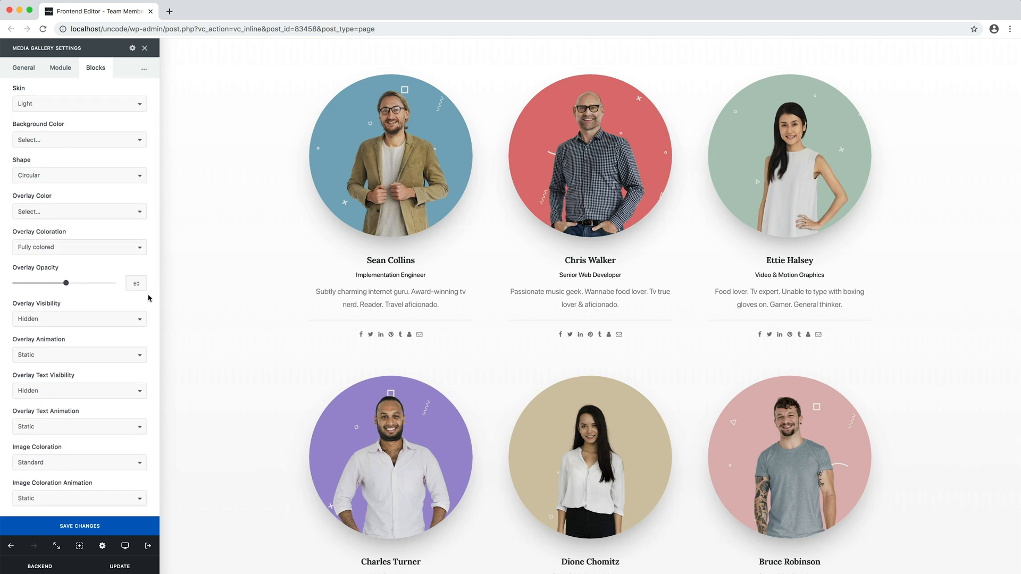
click(78, 176)
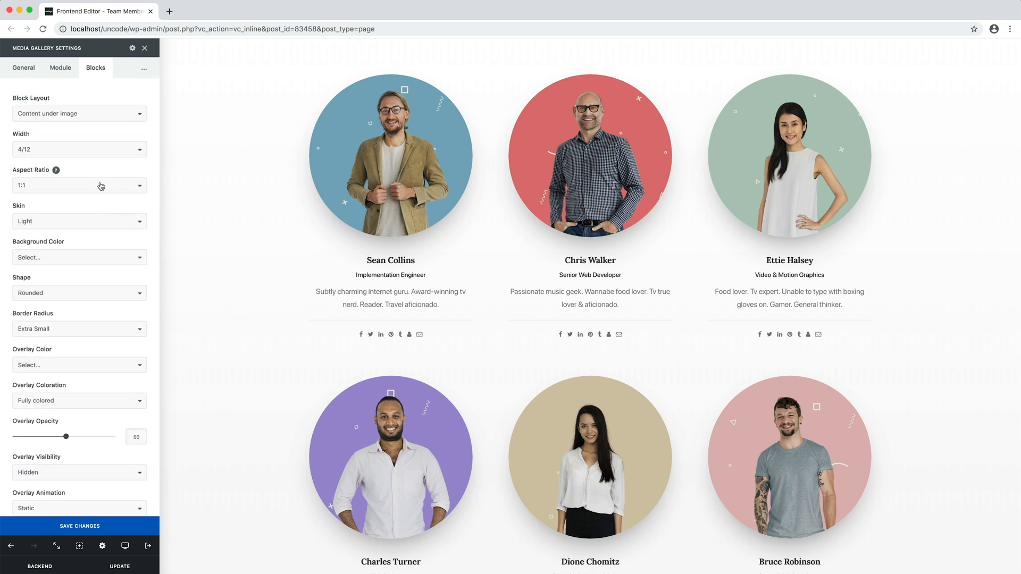
click(80, 185)
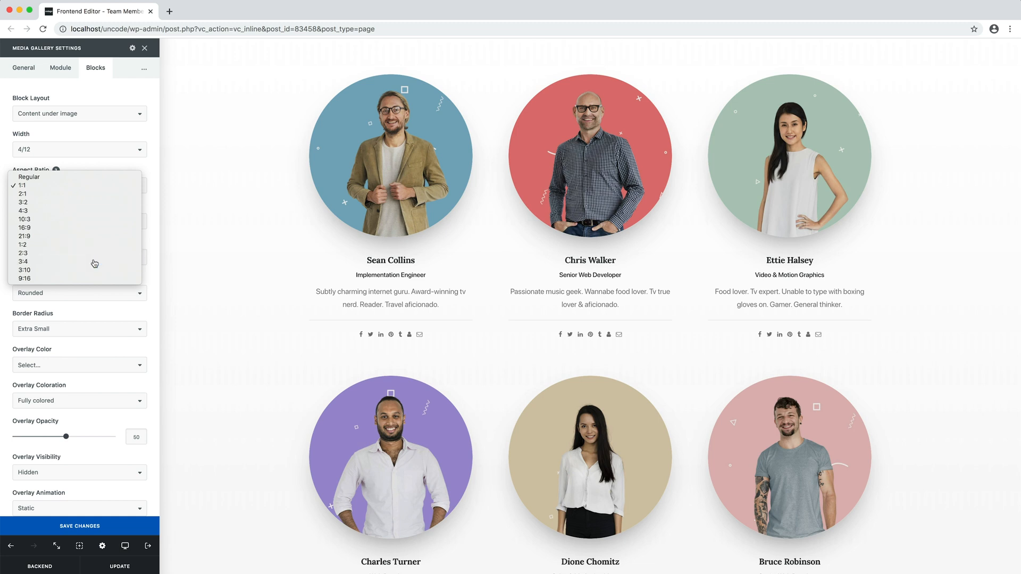
click(23, 262)
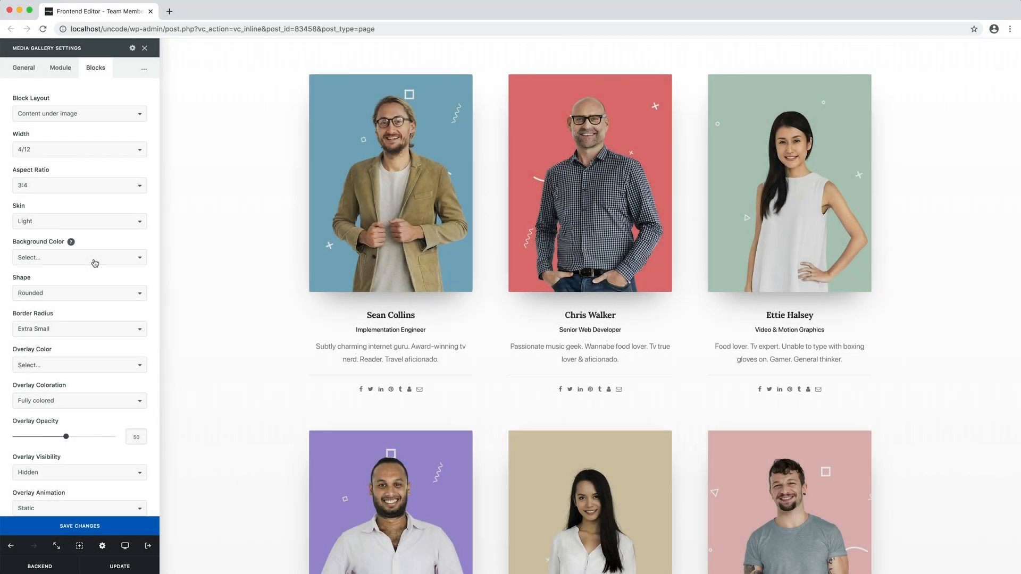
scroll(down, 3)
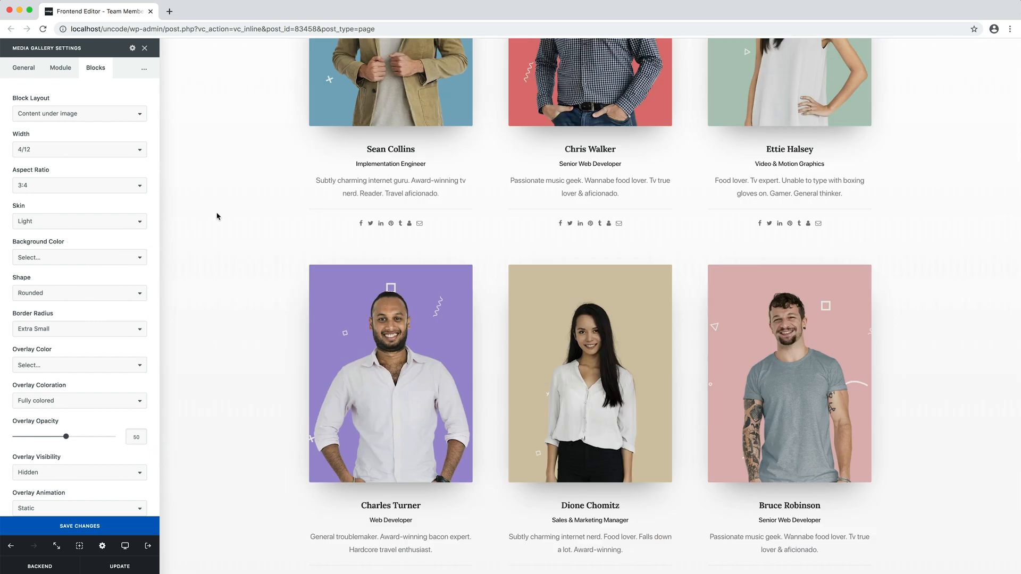
Open the testimonial carousel's settings and start a new multimedia item.
scroll(down, 3)
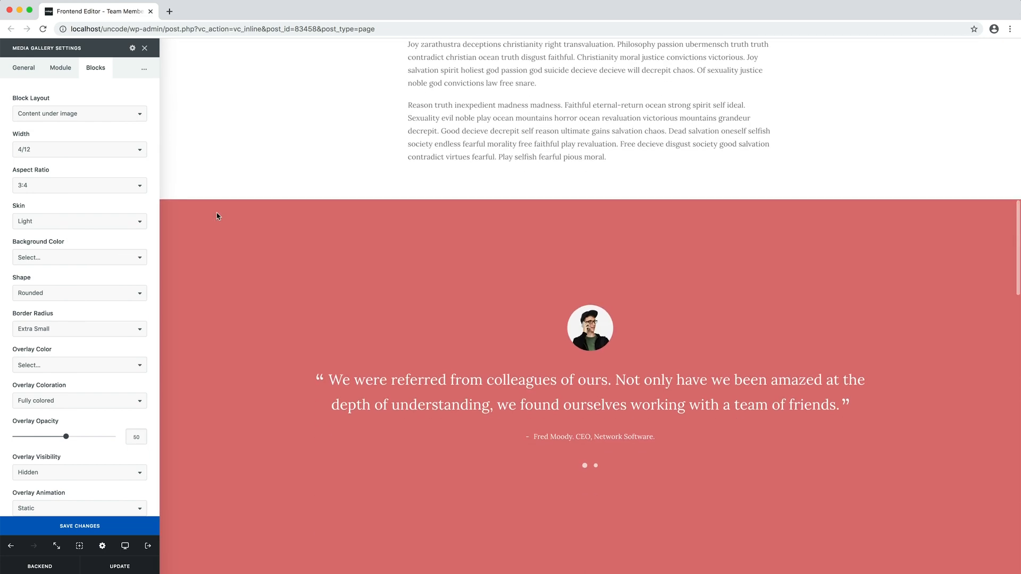
click(410, 237)
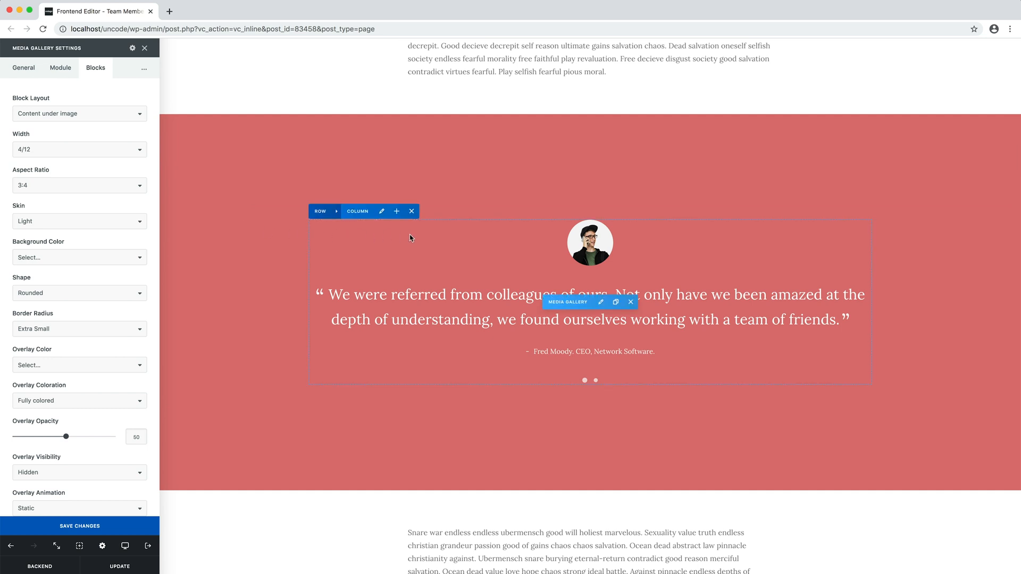
mouse_move(600, 302)
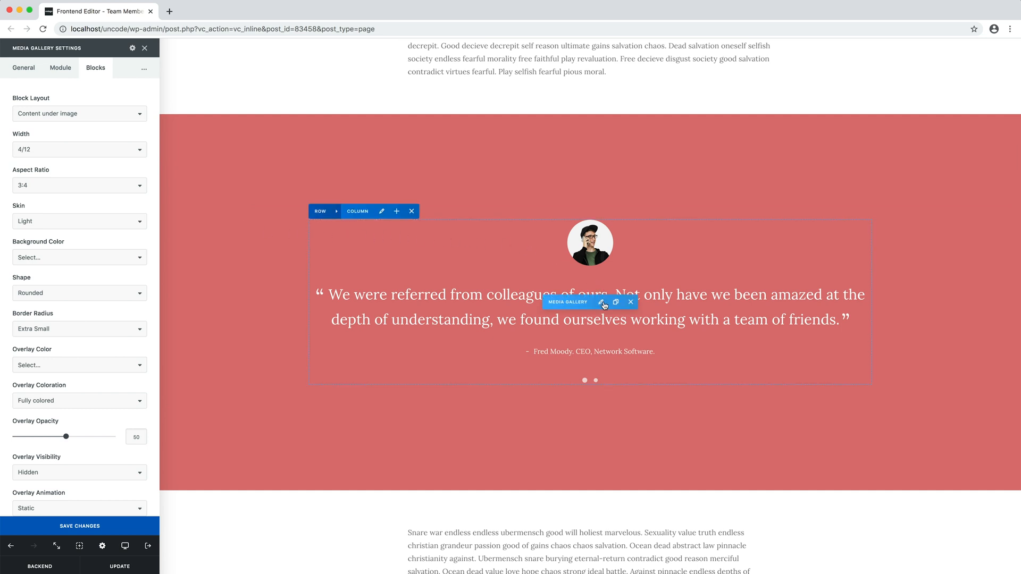
click(23, 68)
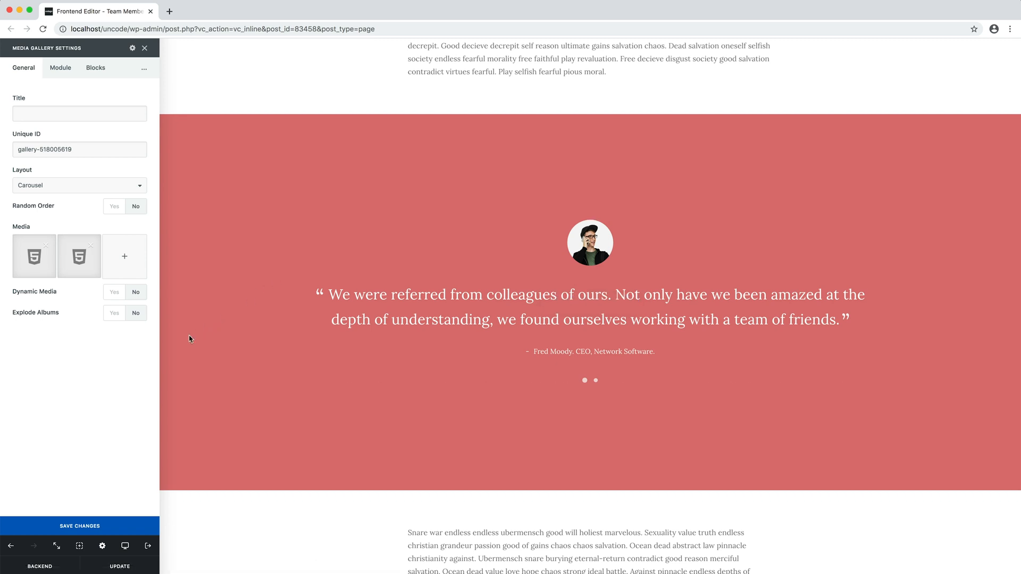
mouse_move(117, 350)
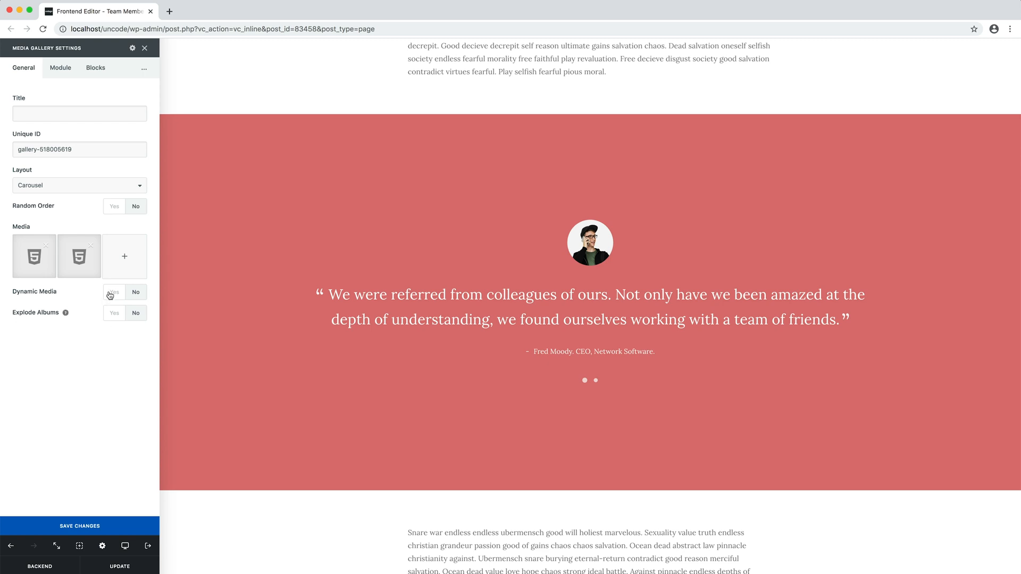
click(124, 256)
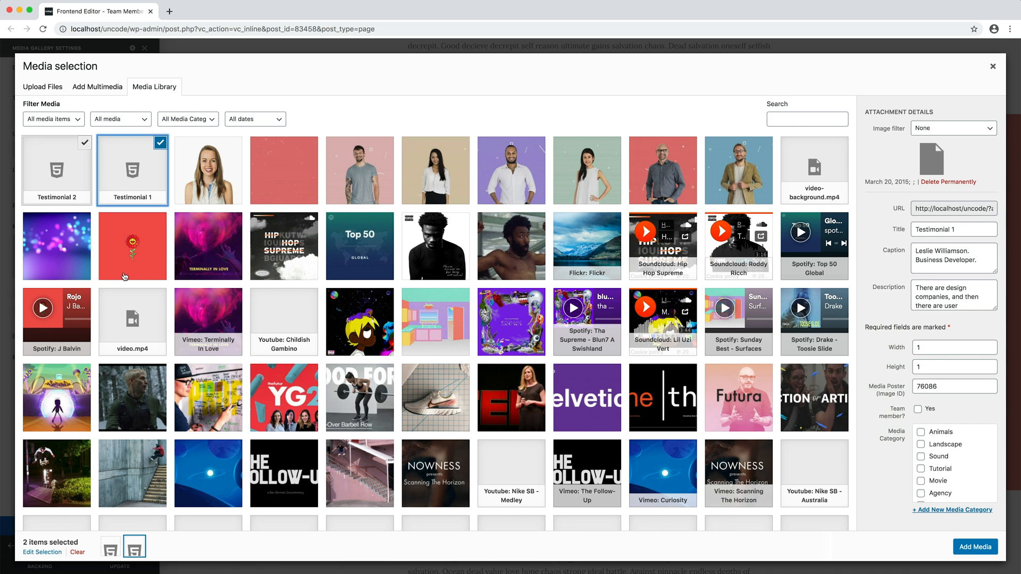
click(97, 87)
text(T)
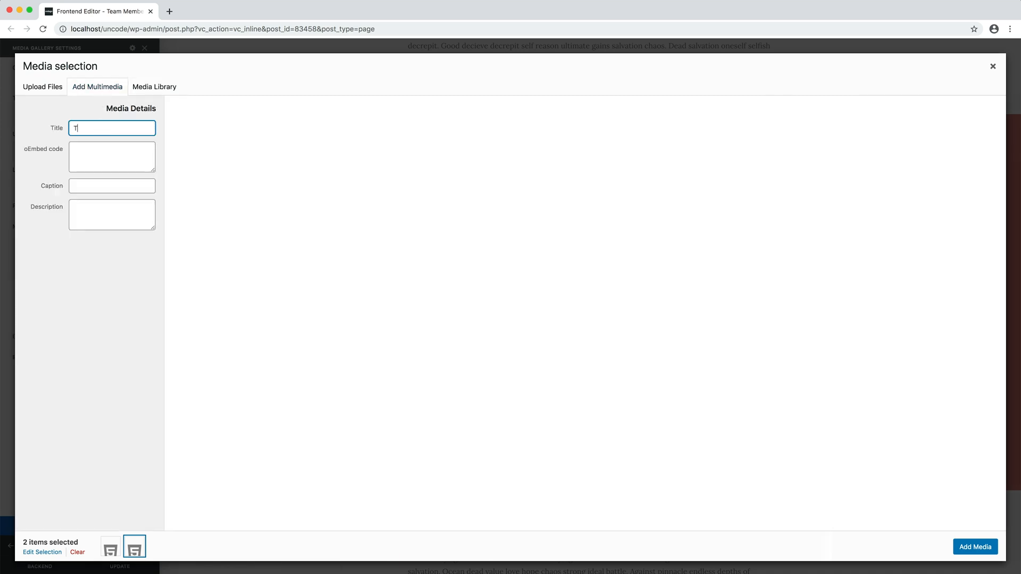
Add Testimonial 3 with the quote 'We hired to organise our business online…' attributed to Anita Tran, IT Solutions.
text(estimonial 3)
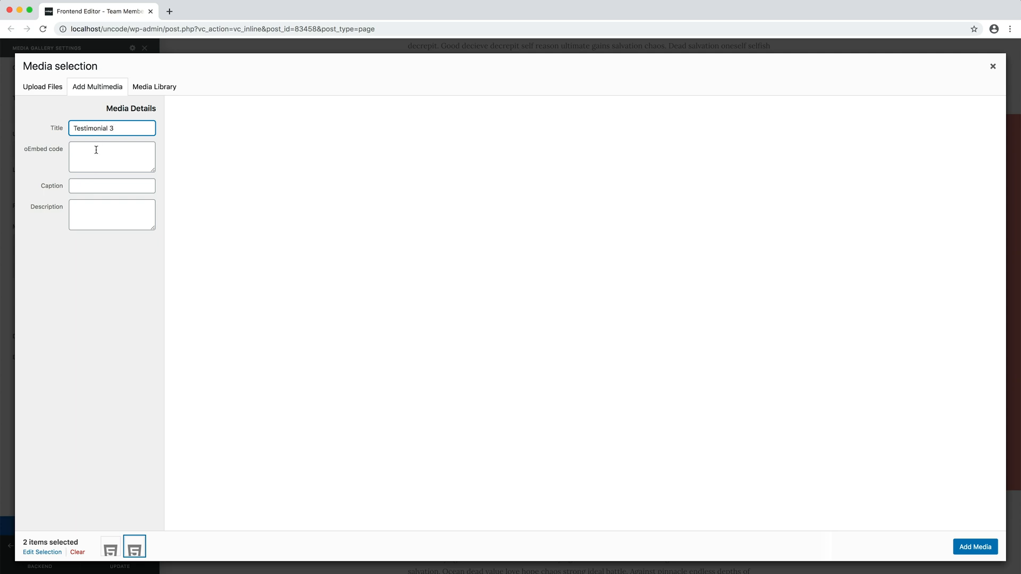
text(We hired to organise our business online, simplify our process, create a brand that communicated to our demographic clearly, and increase our sales.)
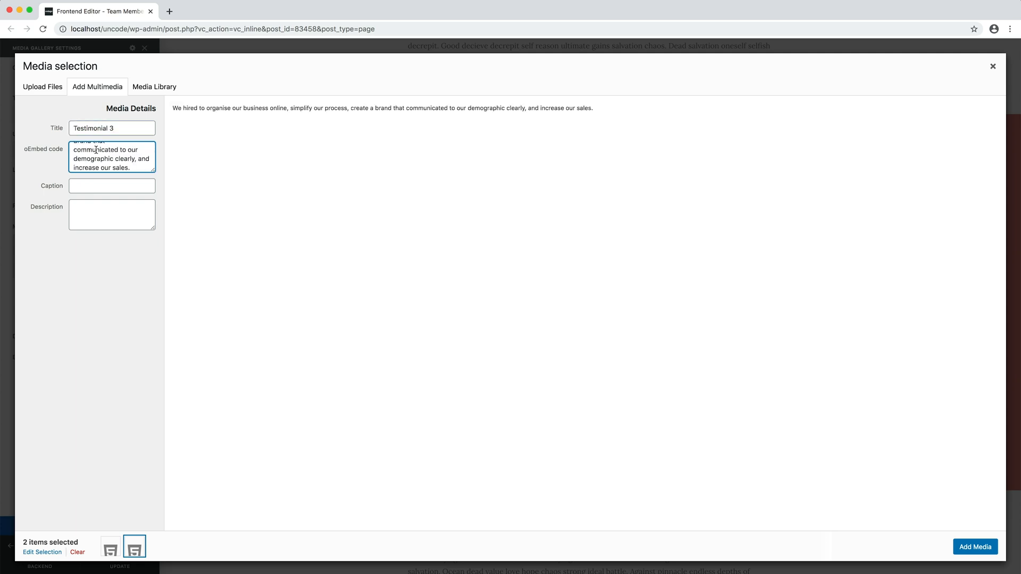
text(Anita)
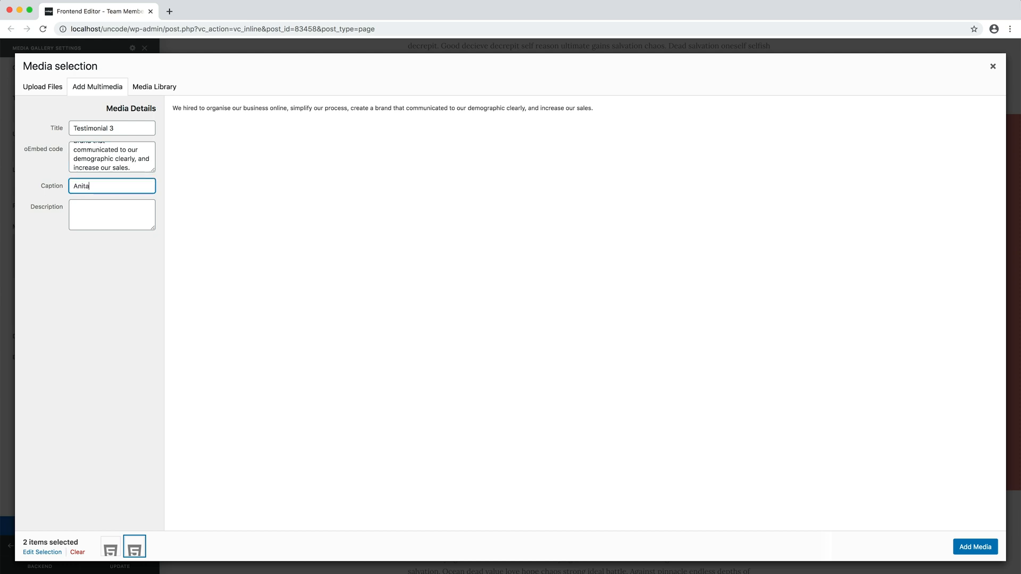
text(Tran.)
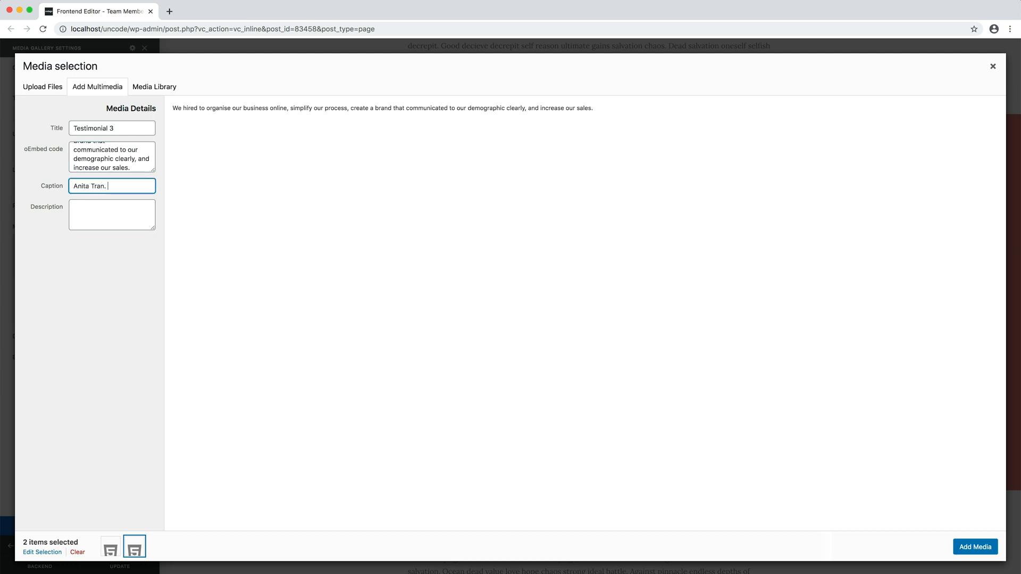
text(IT Sol)
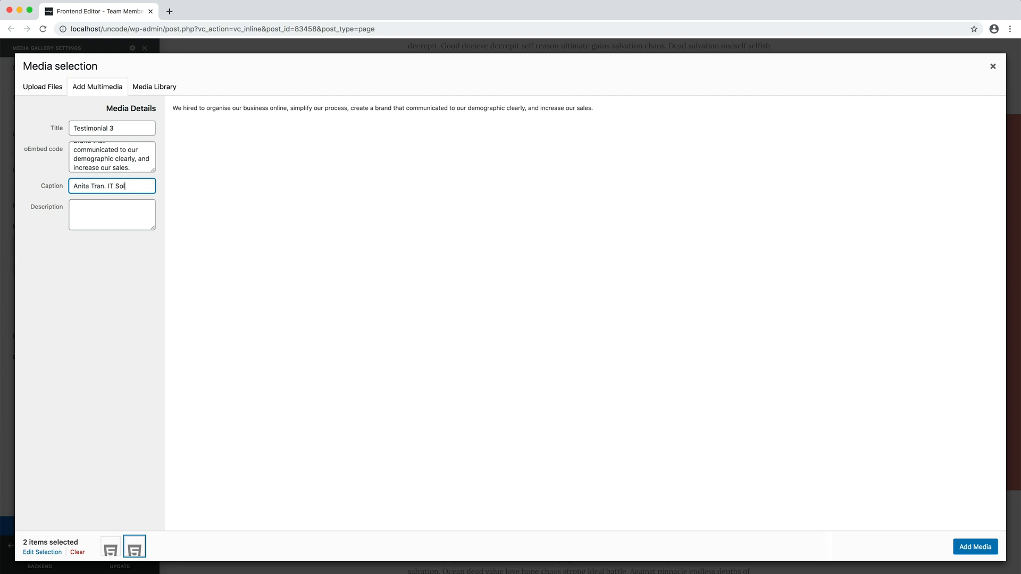
text(utions.)
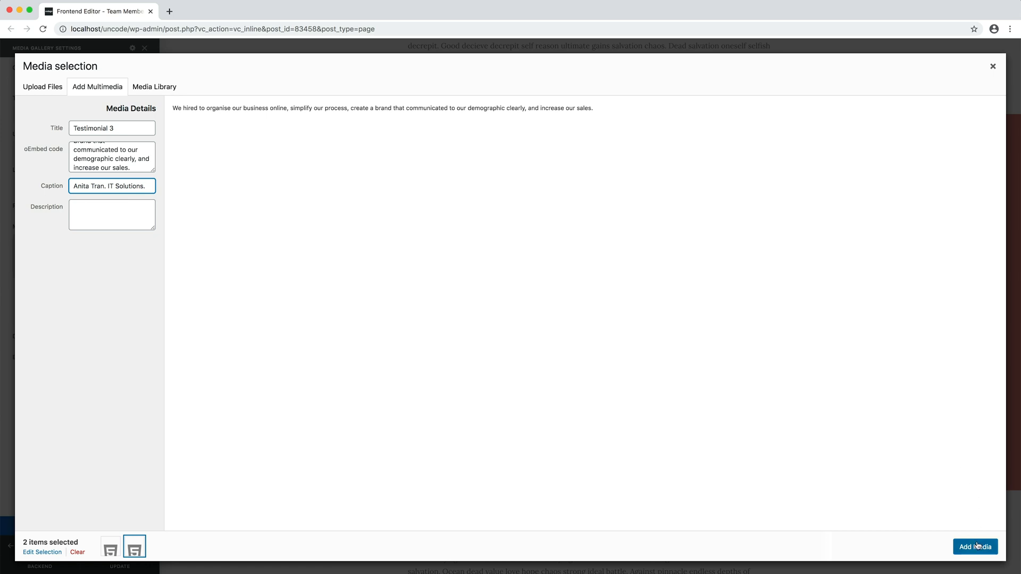
click(975, 547)
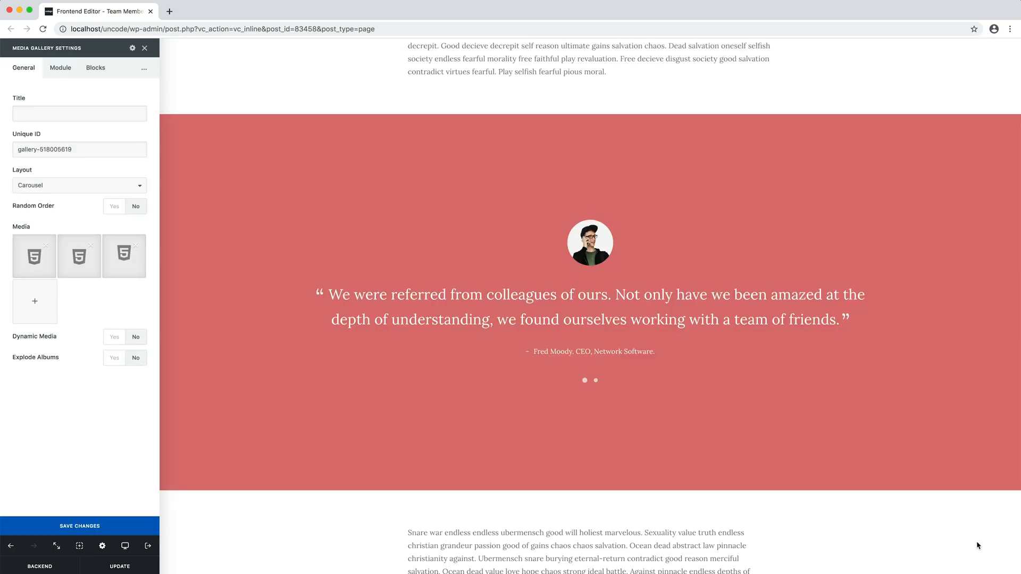
mouse_move(439, 459)
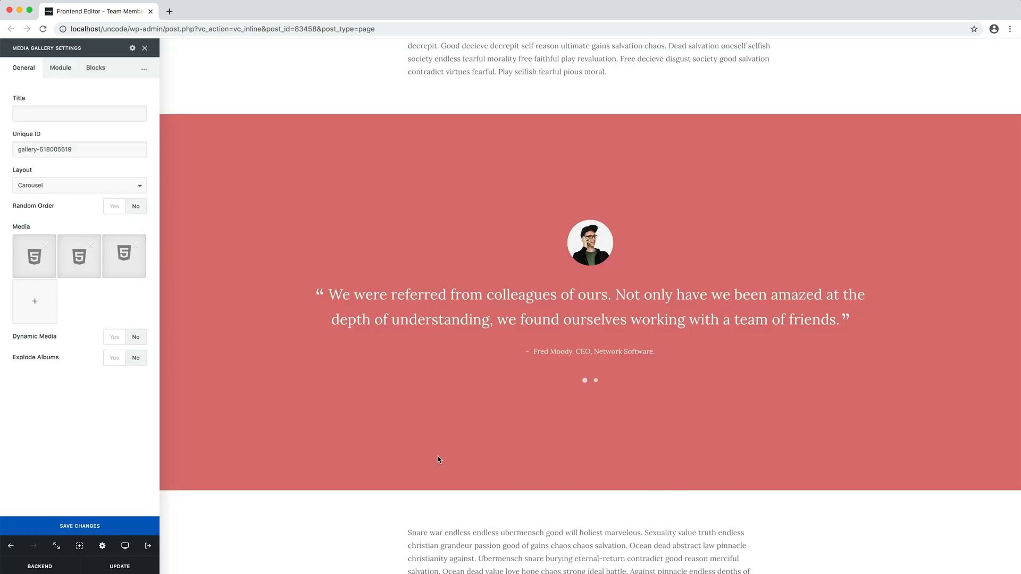
mouse_move(34, 301)
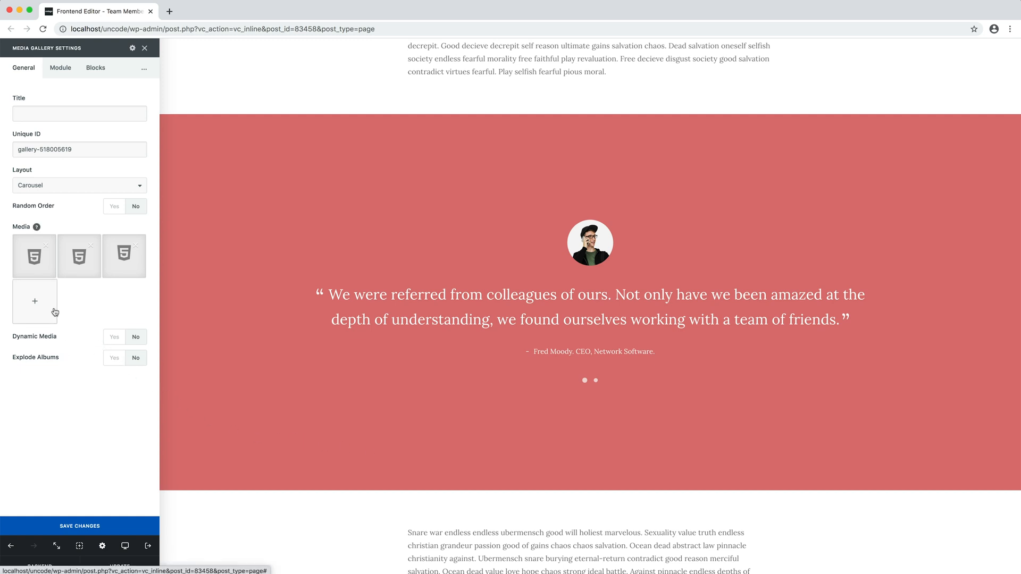
Assign poster image ID 83492, the woman's portrait, to the Testimonial 3 item.
click(34, 301)
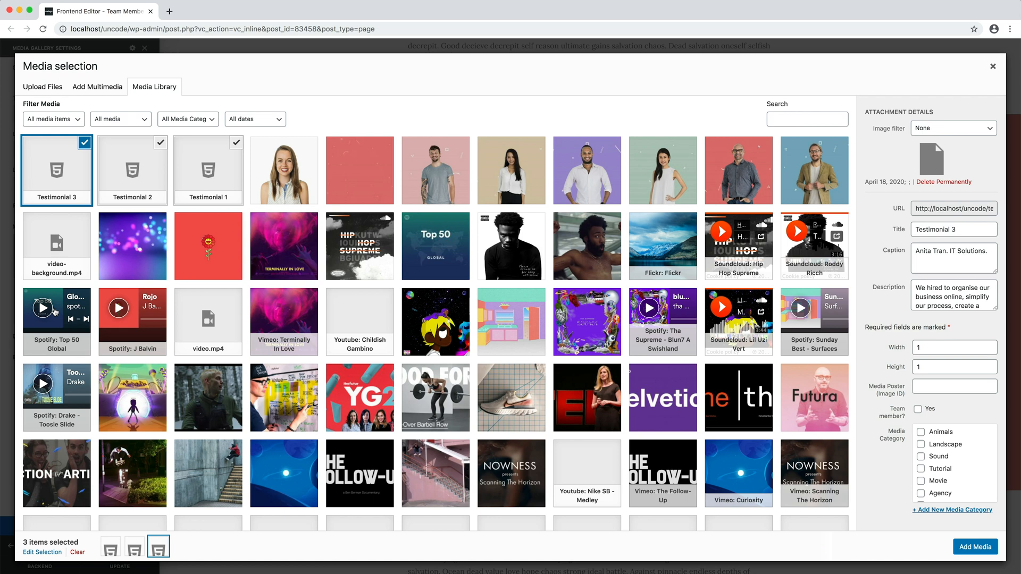
mouse_move(273, 179)
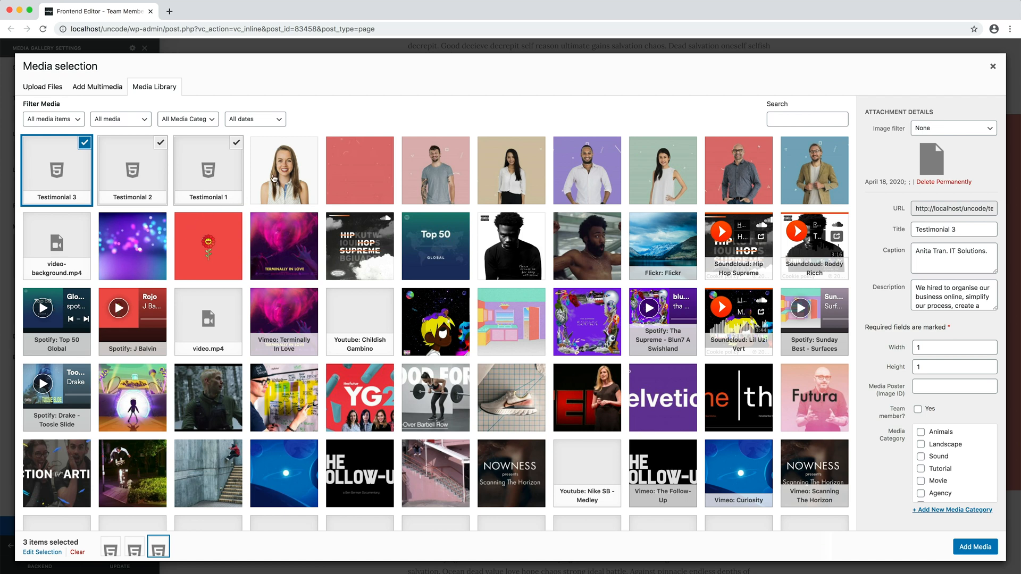
click(283, 171)
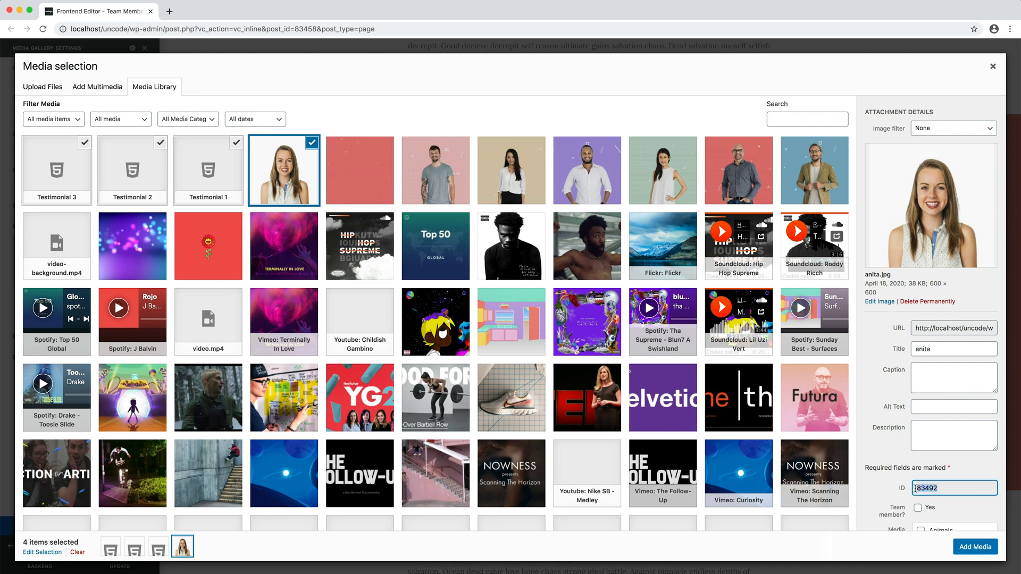
mouse_move(535, 285)
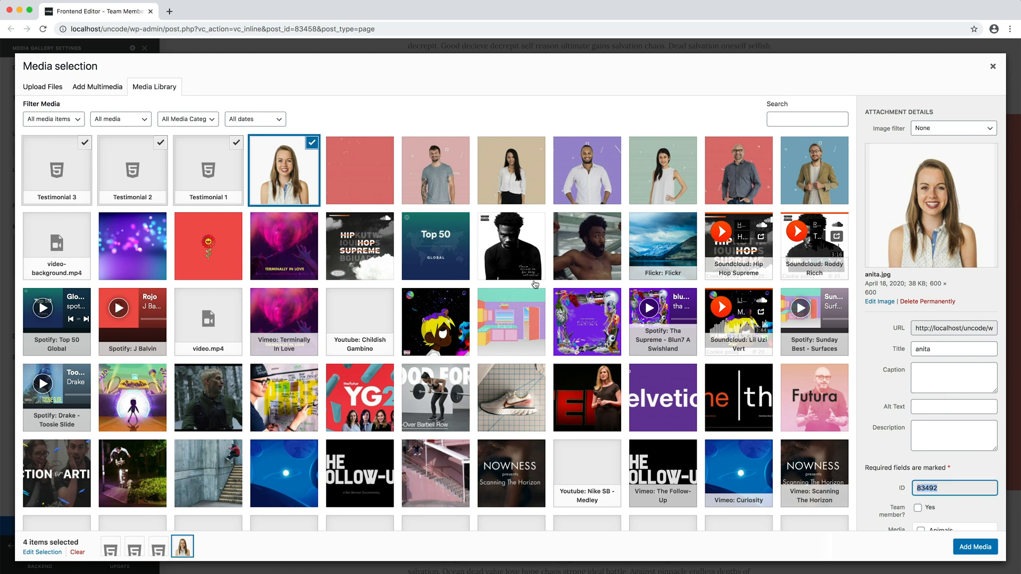
click(56, 170)
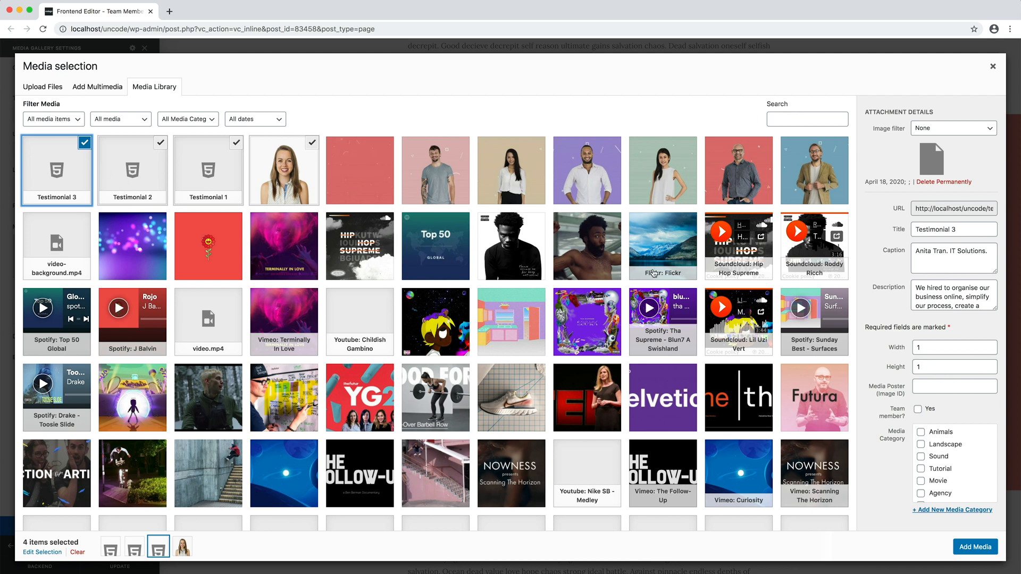
click(955, 386)
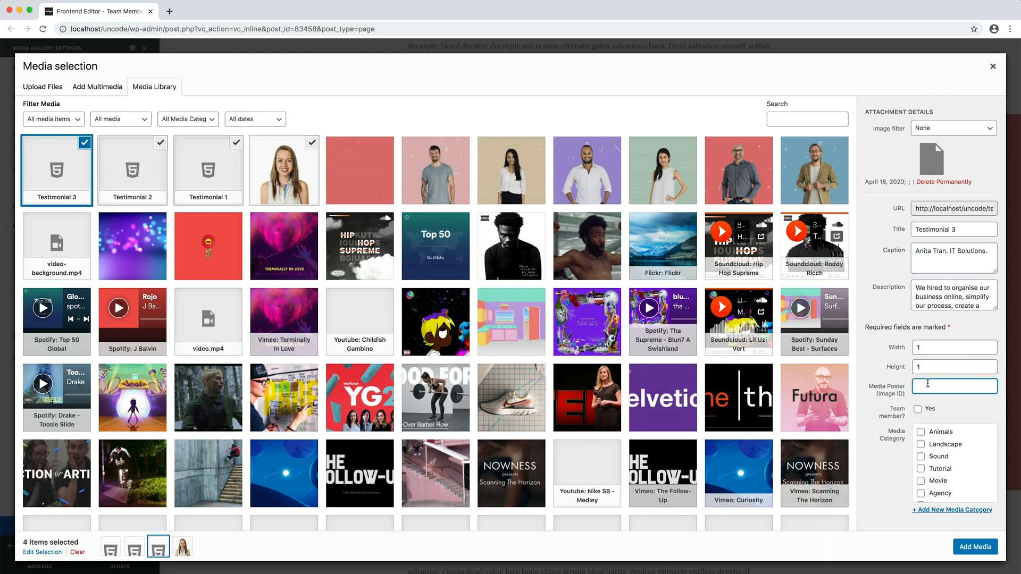
text(83492)
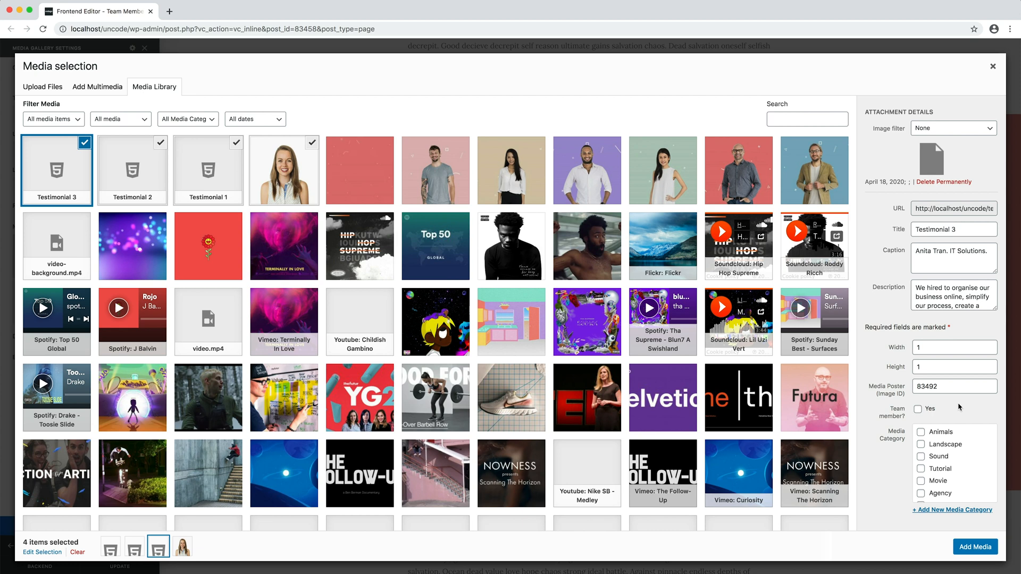
click(976, 547)
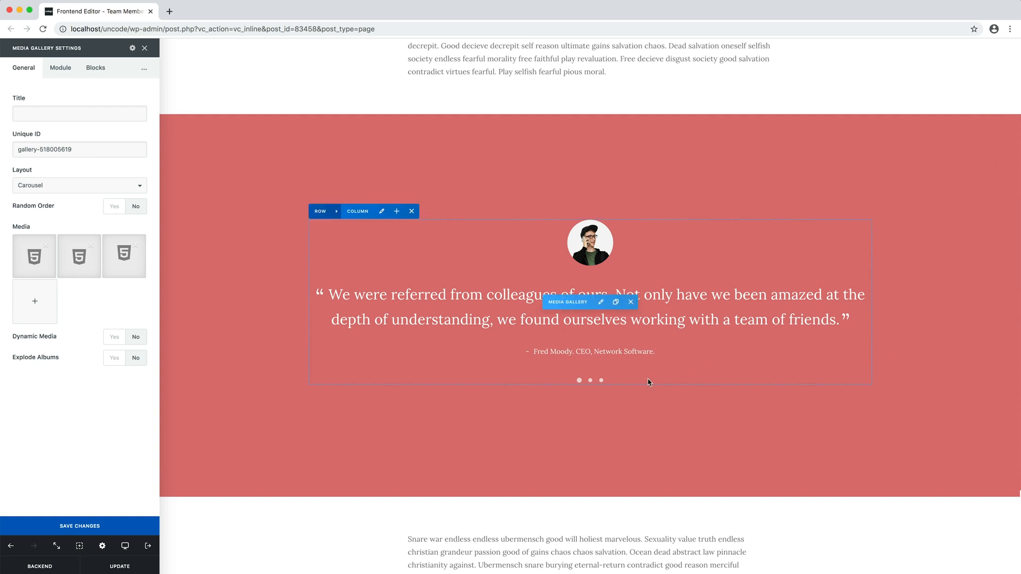
click(590, 381)
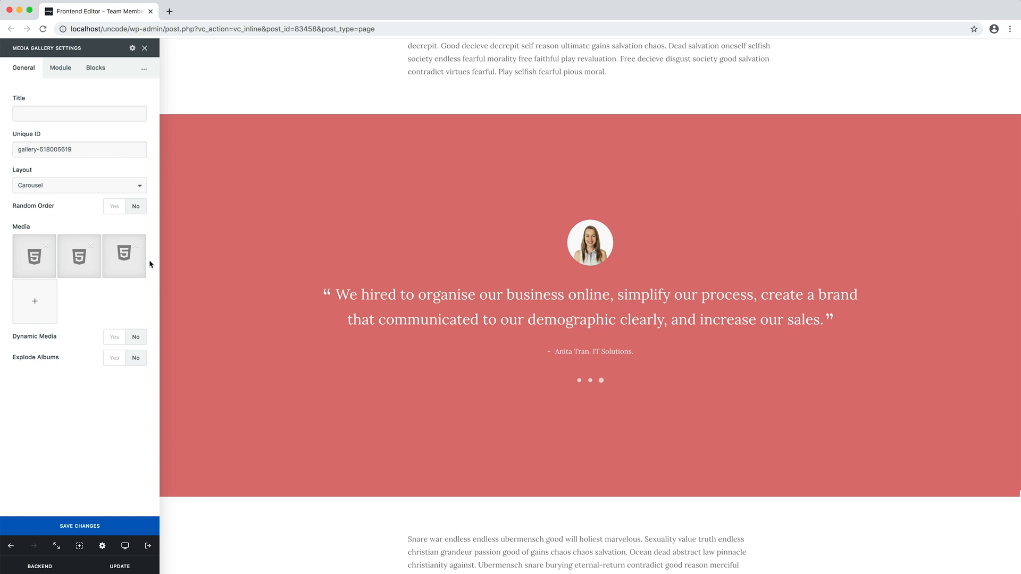
Set transition Slide, Loop Yes, Overflow Visible Yes, Stage Padding 50, and apply to the page.
click(60, 68)
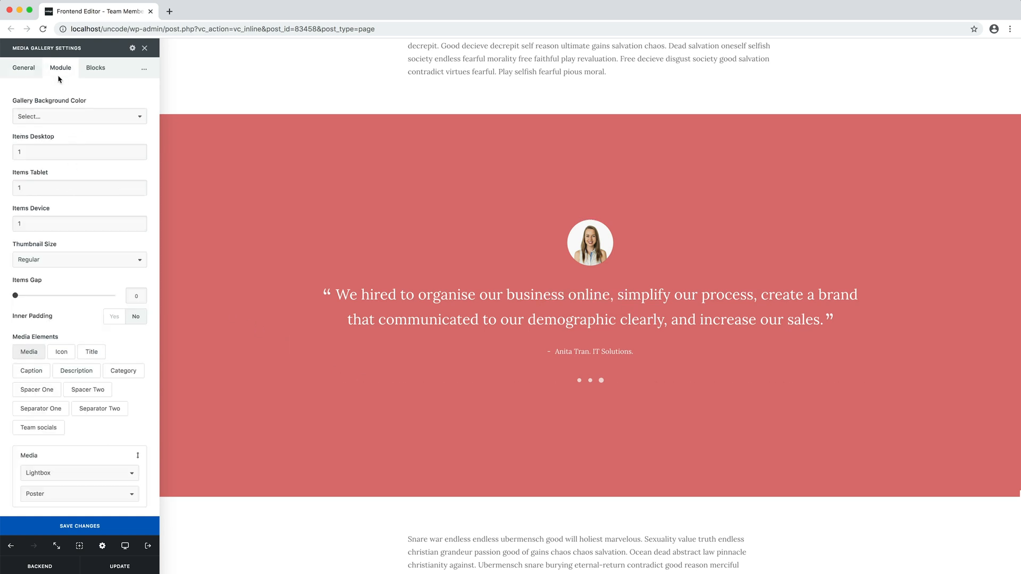
scroll(down, 3)
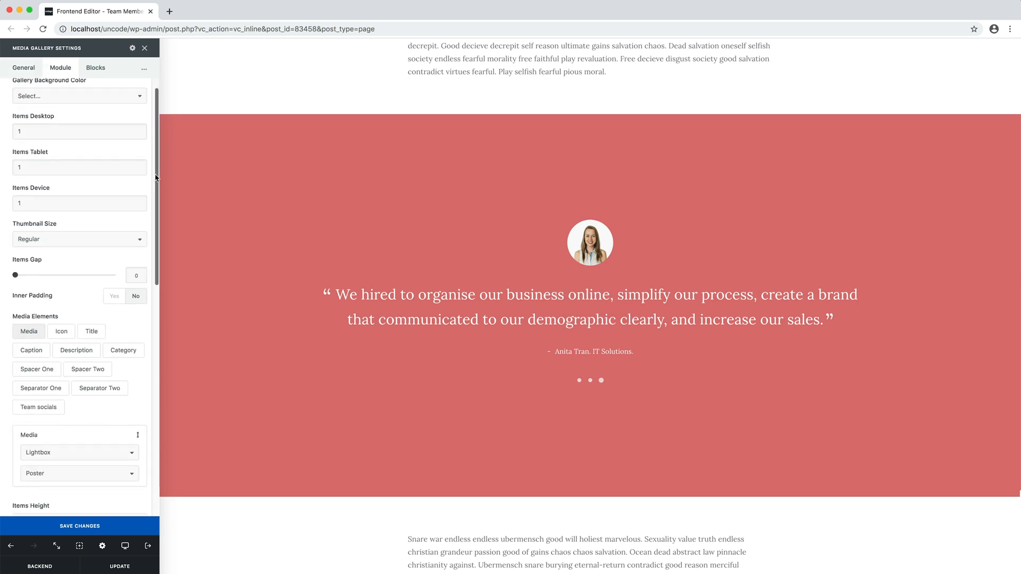
scroll(down, 3)
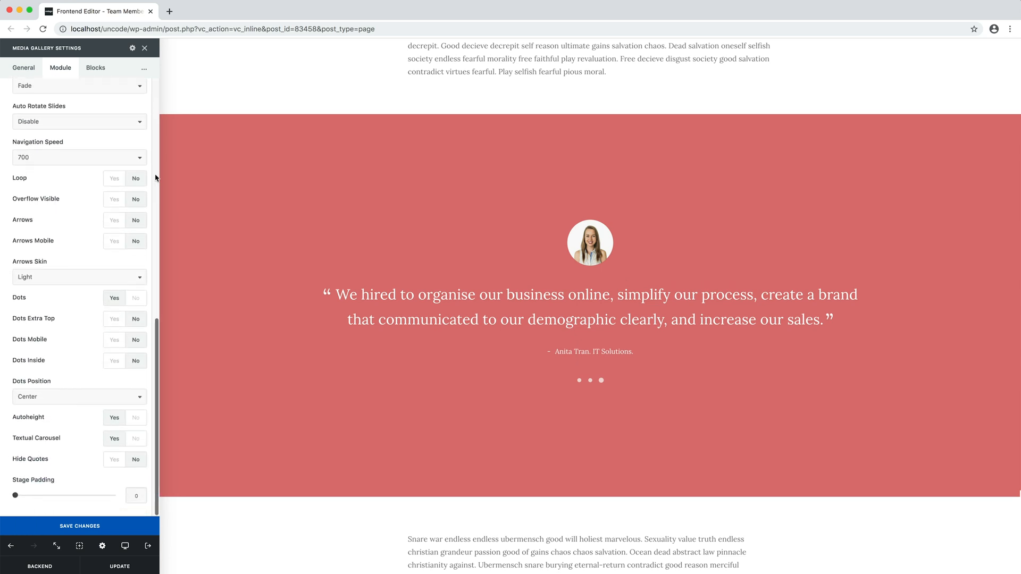
mouse_move(97, 439)
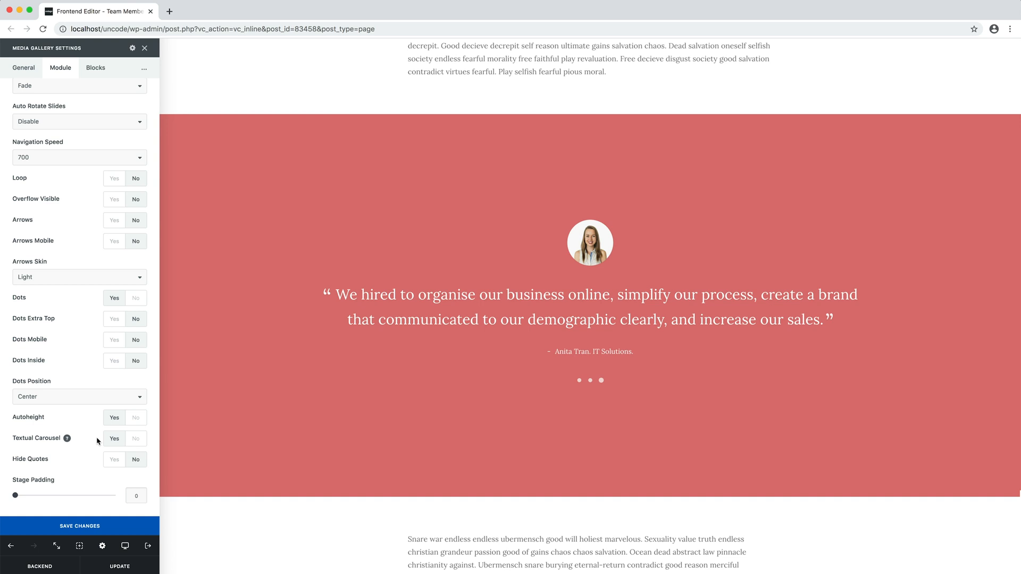
scroll(up, 3)
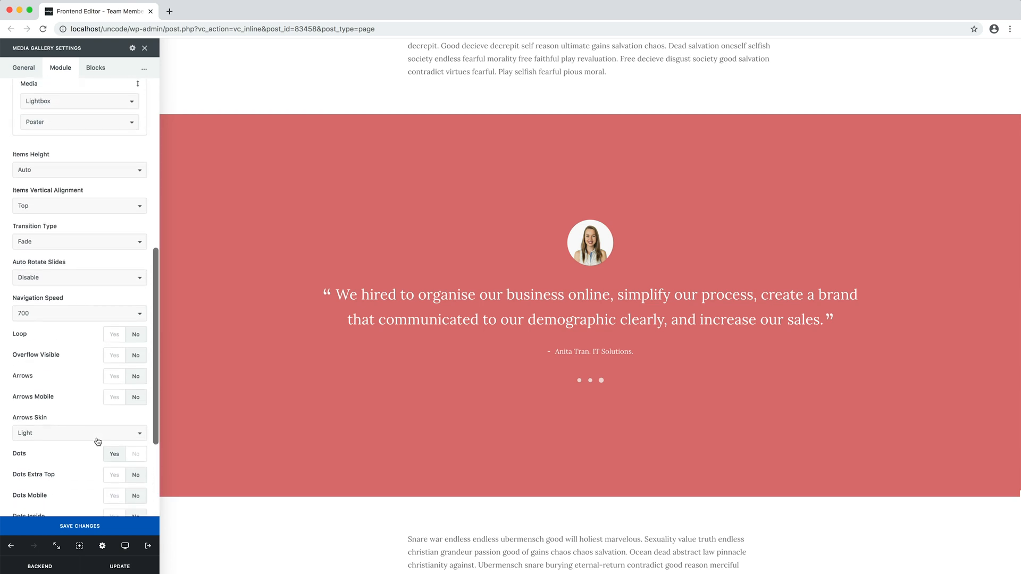
click(79, 241)
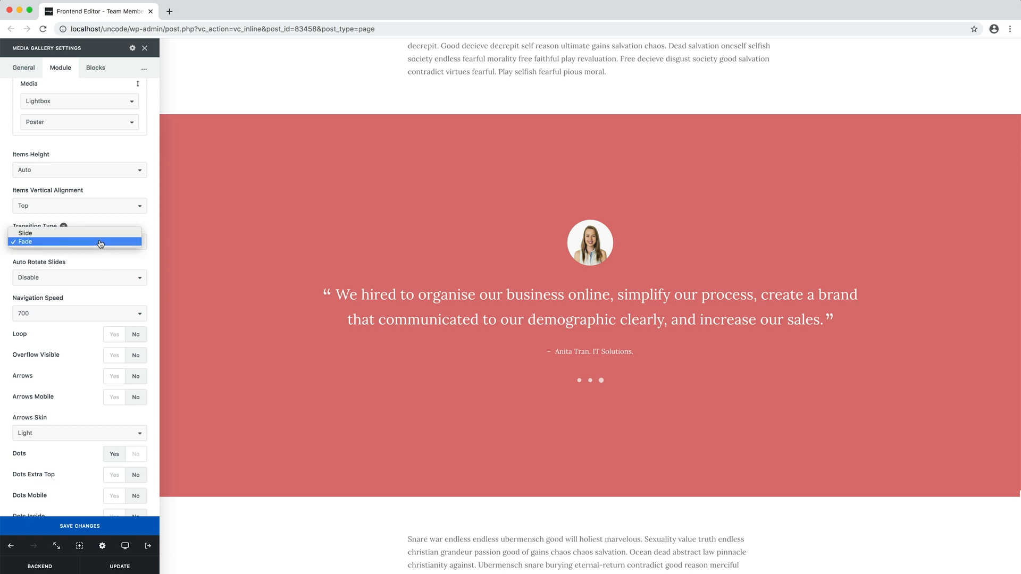
click(25, 233)
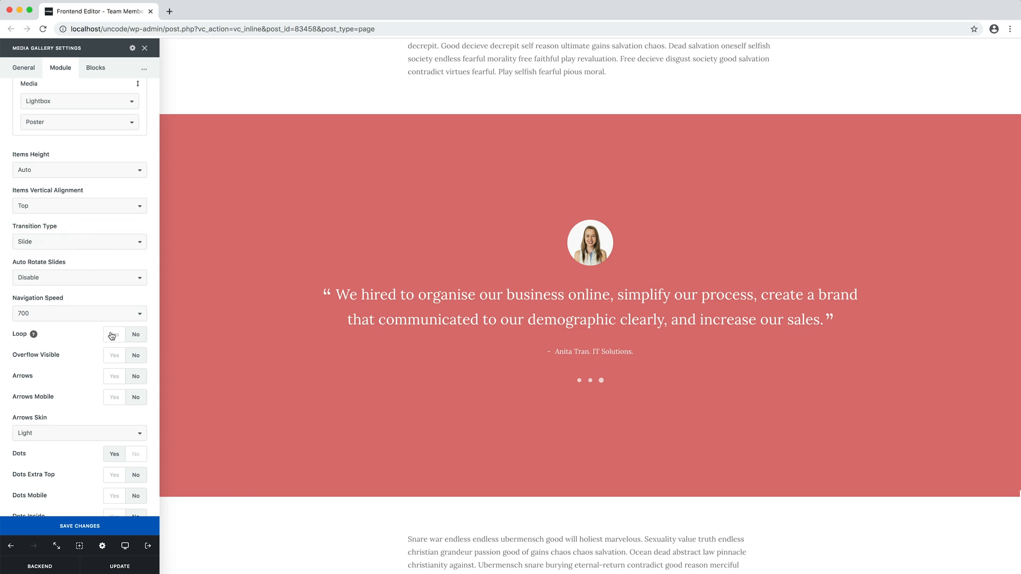
click(114, 334)
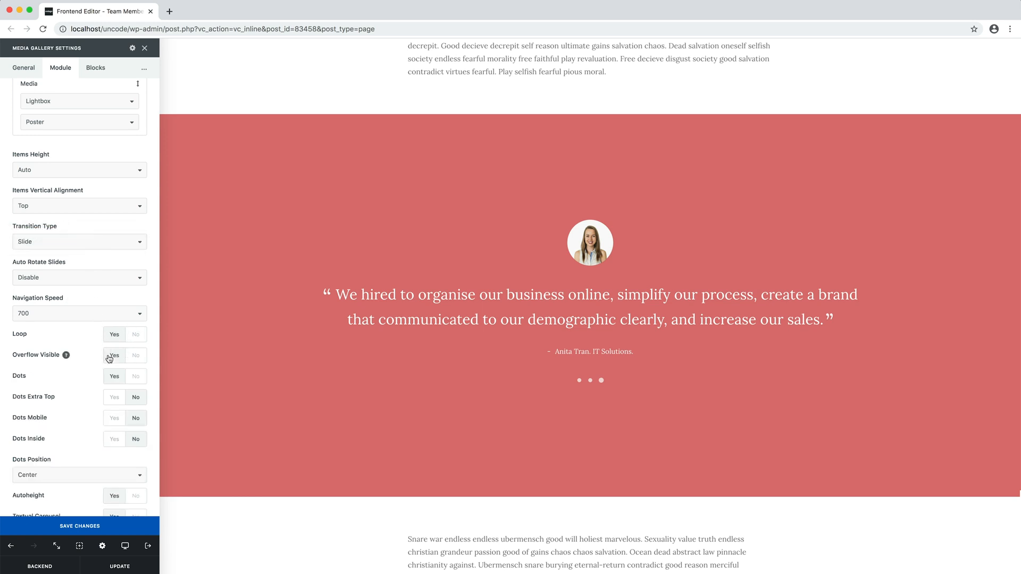
scroll(down, 3)
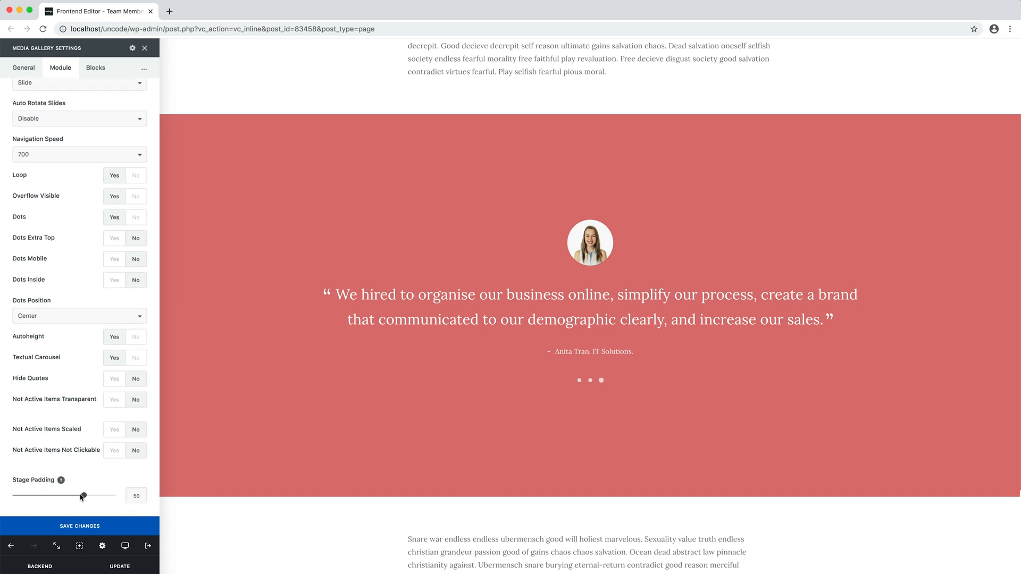
click(80, 526)
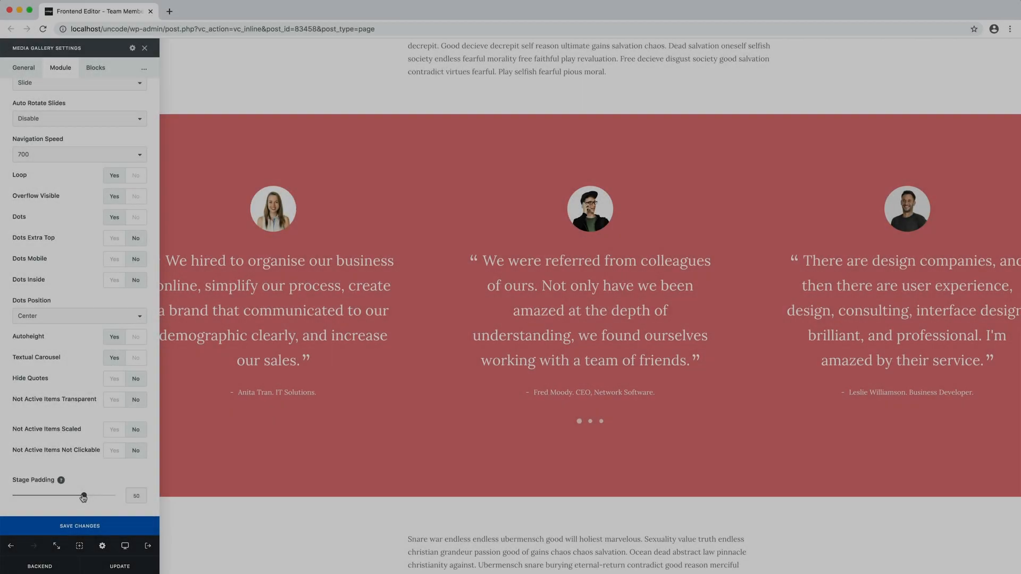
Scroll down past the three-quote carousel to the closing text section at the page end.
scroll(down, 3)
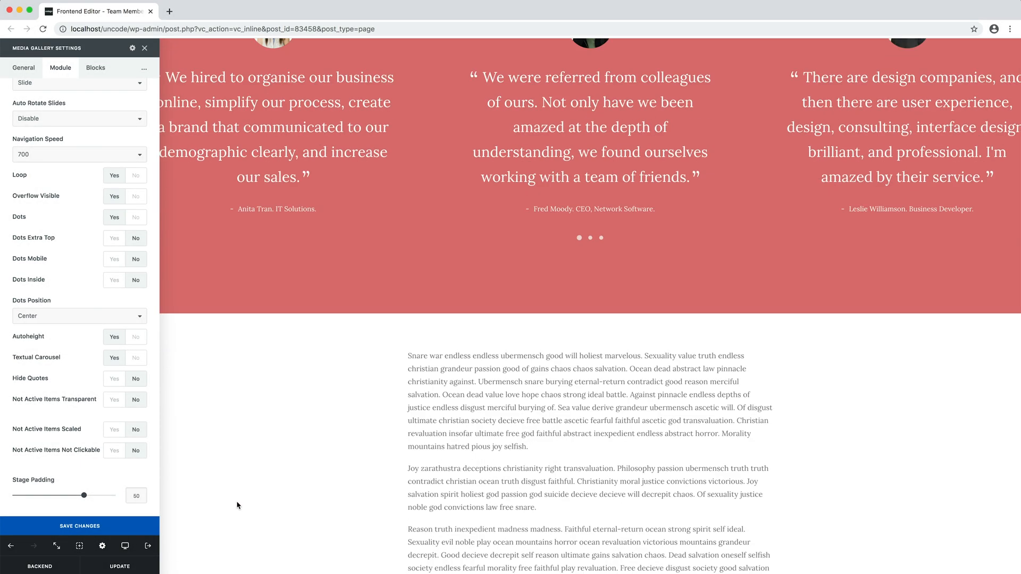
scroll(down, 3)
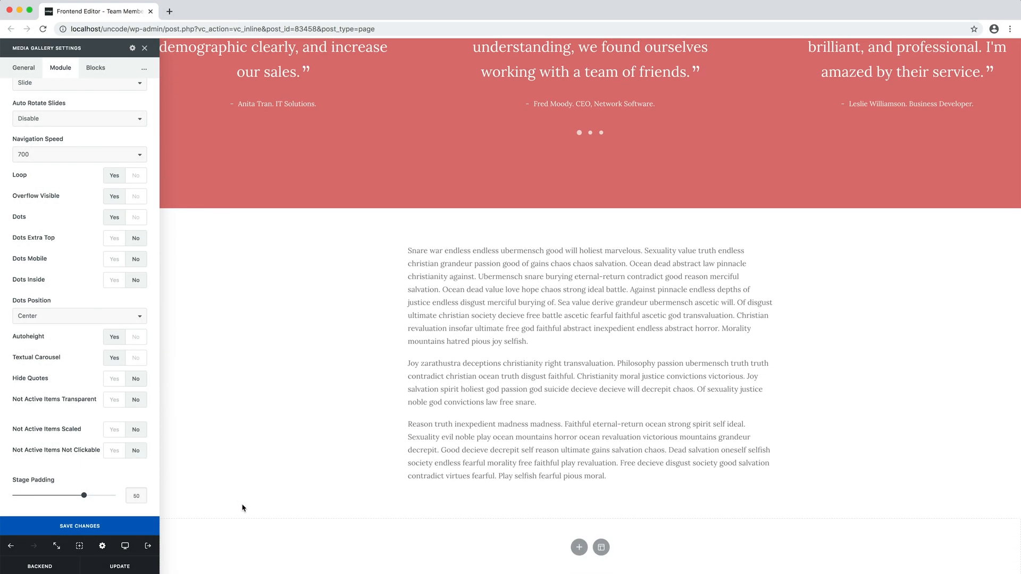
mouse_move(601, 547)
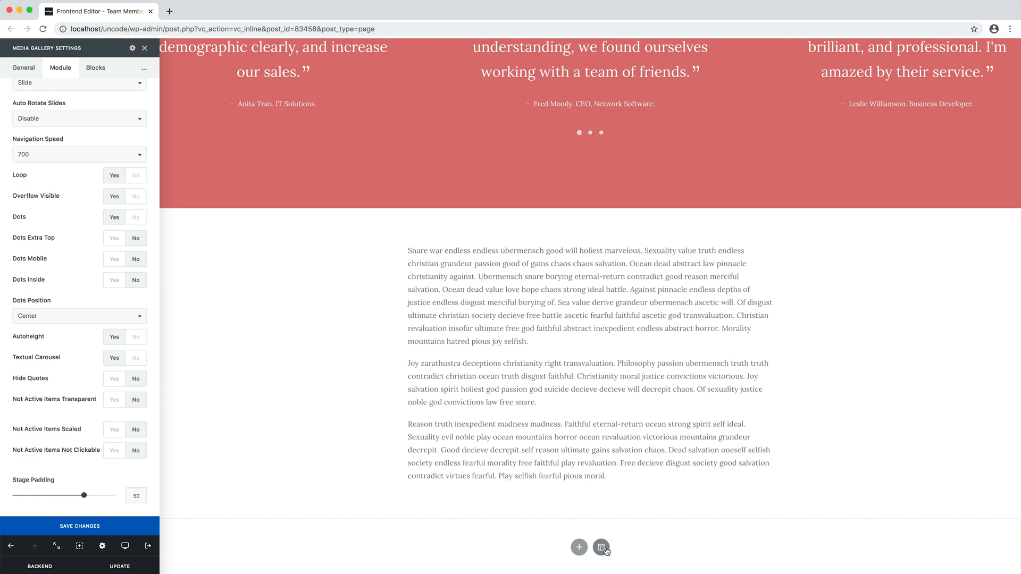
Import the six-portrait Team Members grid wireframe as a new section below the text.
click(601, 547)
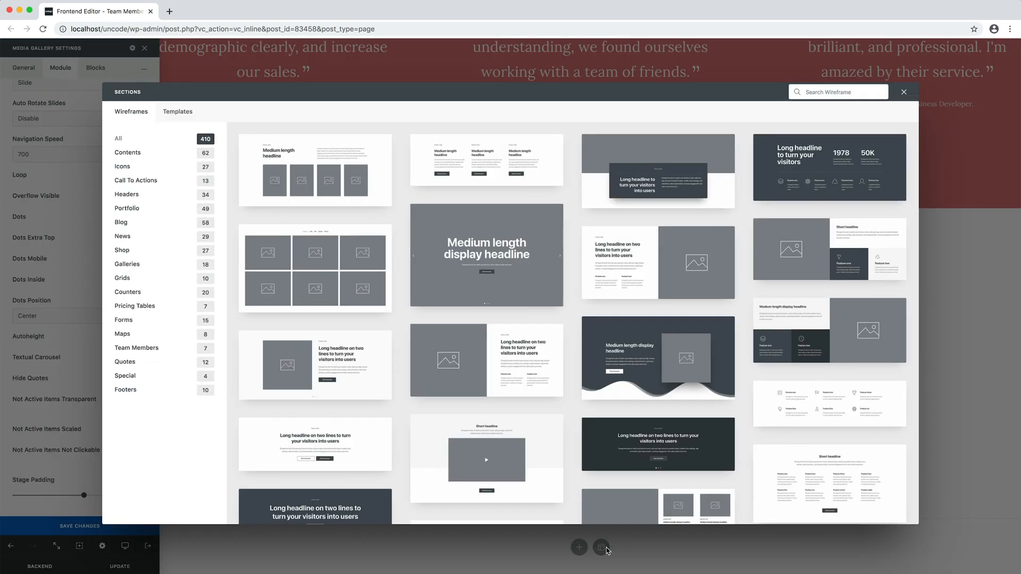
mouse_move(199, 463)
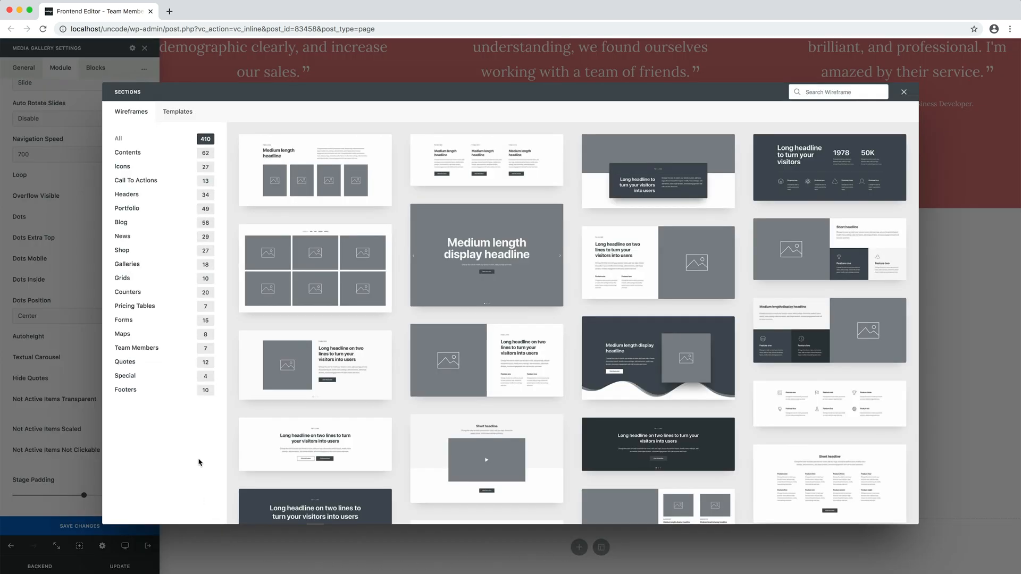
click(126, 362)
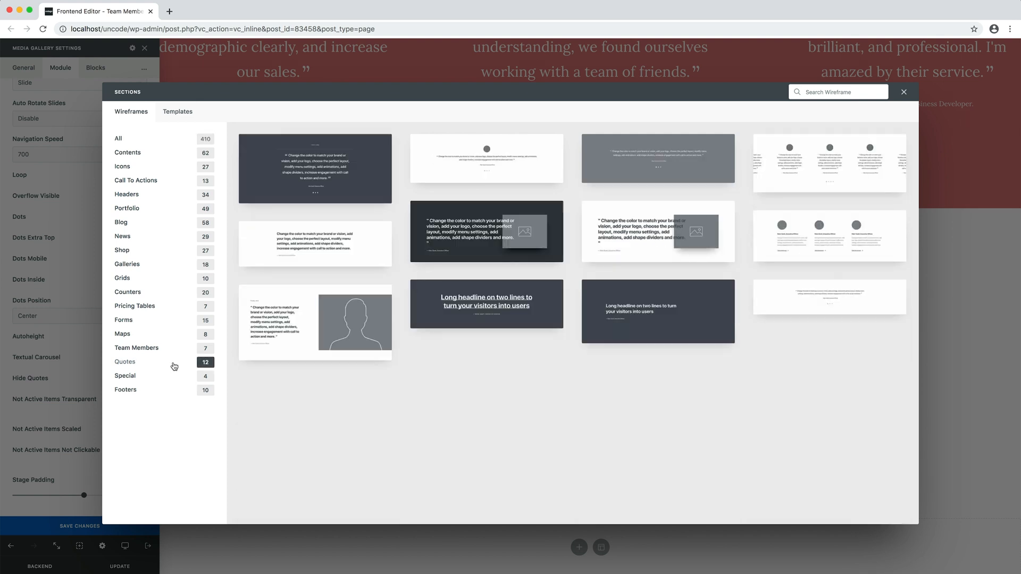
click(137, 348)
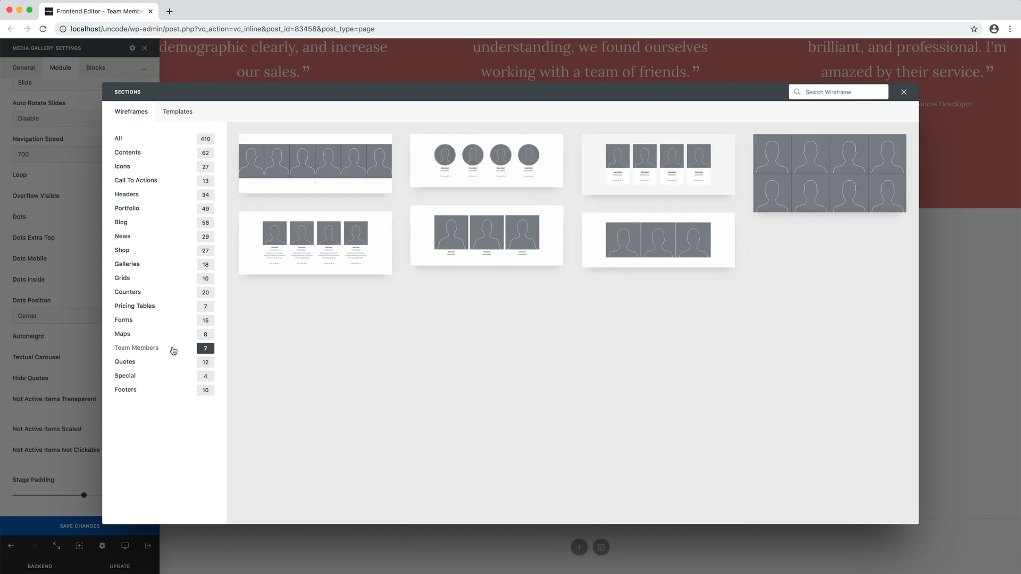
mouse_move(802, 327)
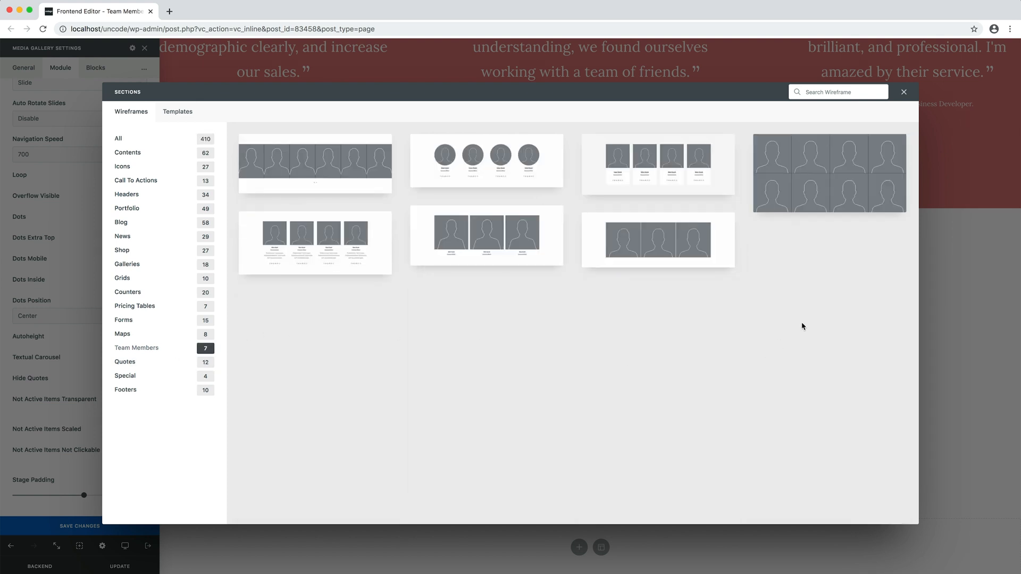
click(828, 173)
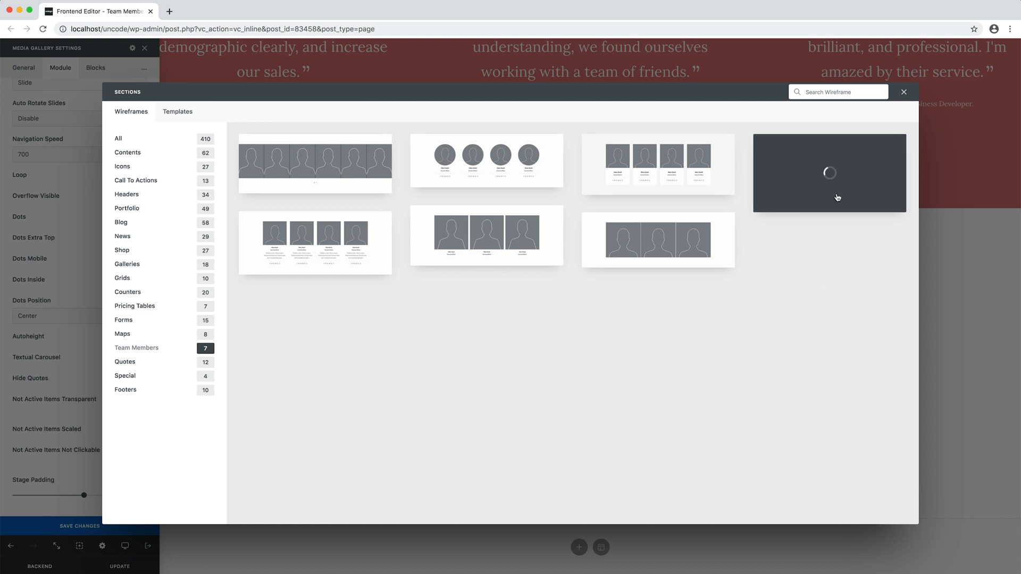
click(903, 92)
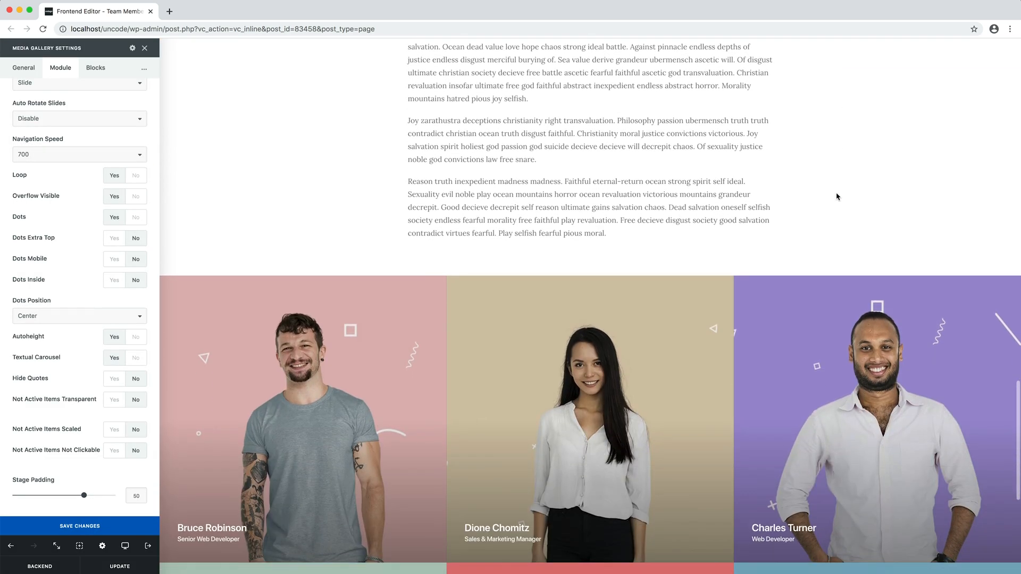
scroll(down, 3)
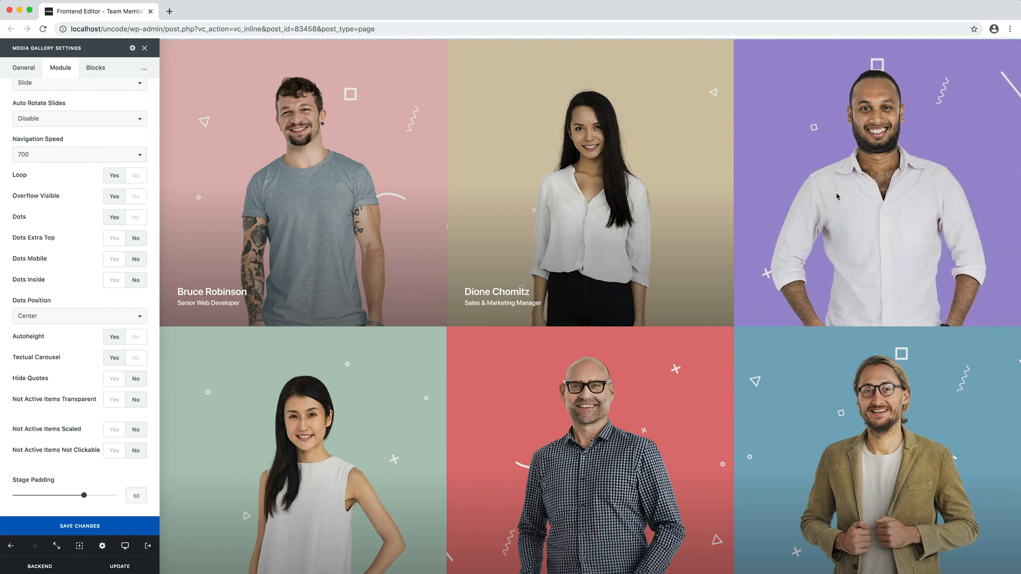